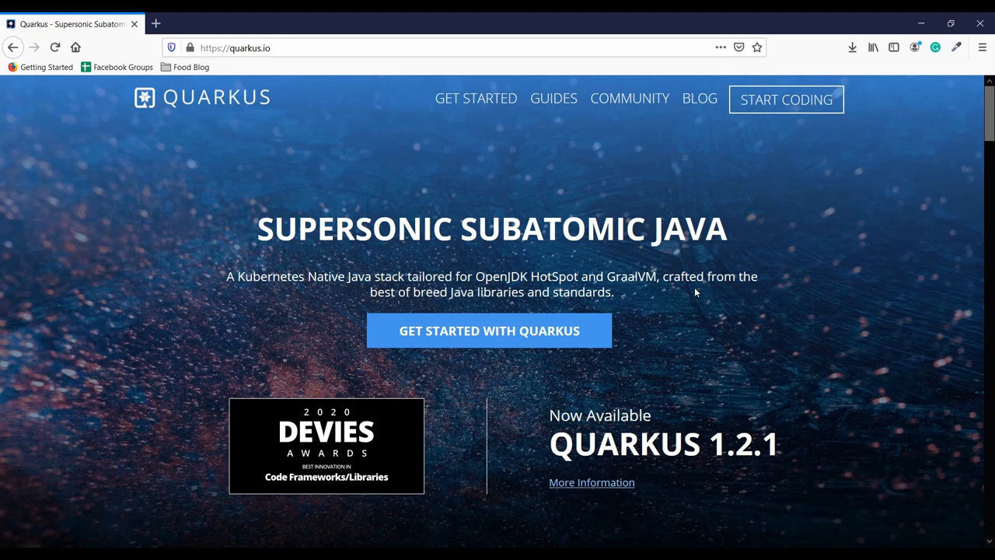
Navigate the browser to code.quarkus.io.
scroll("down", 3)
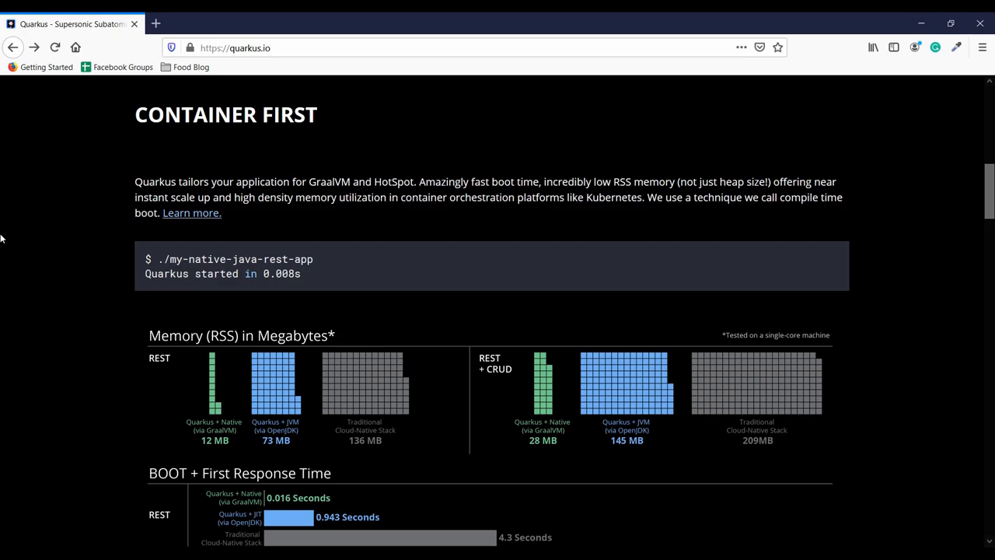
mouse_move(262, 95)
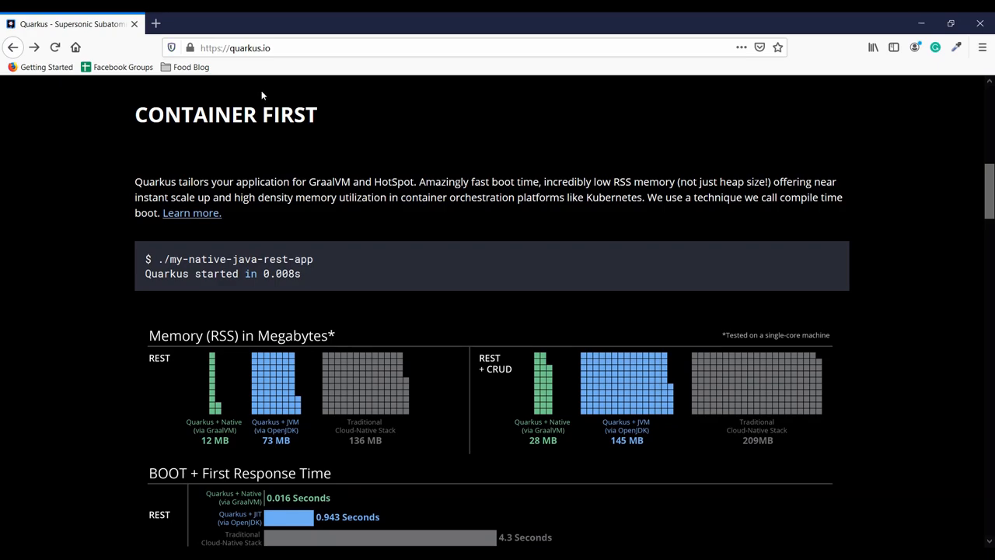
mouse_move(251, 85)
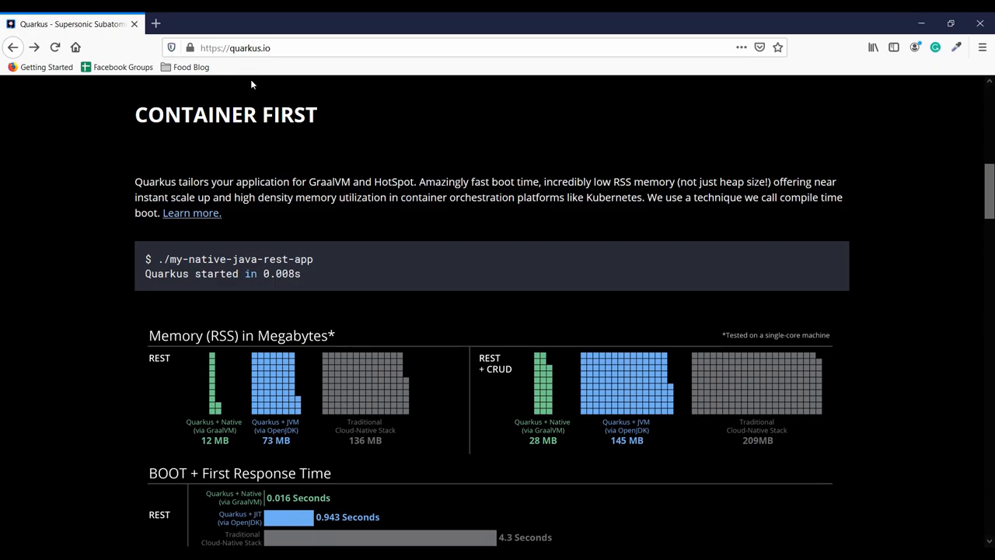
left_click(236, 48)
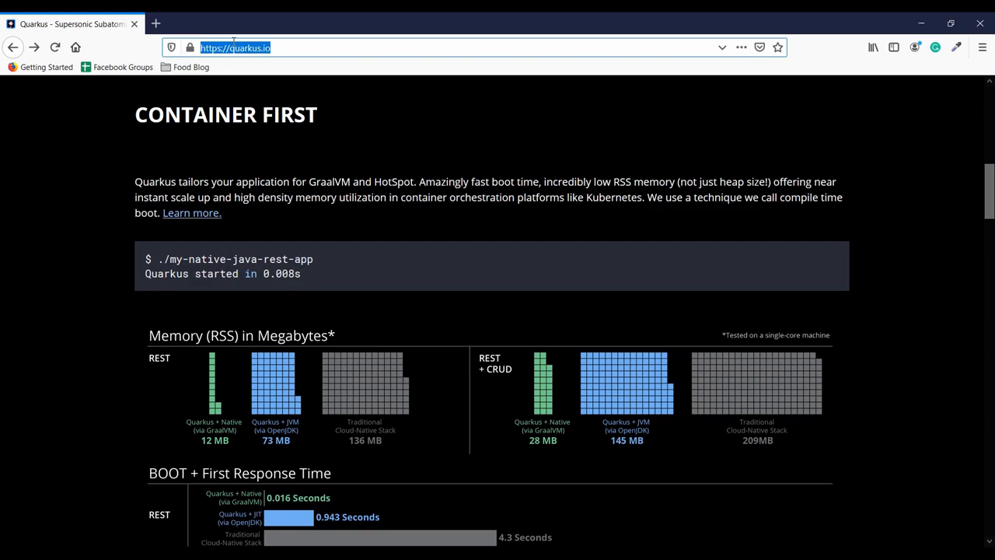
type("code.quarkus.io")
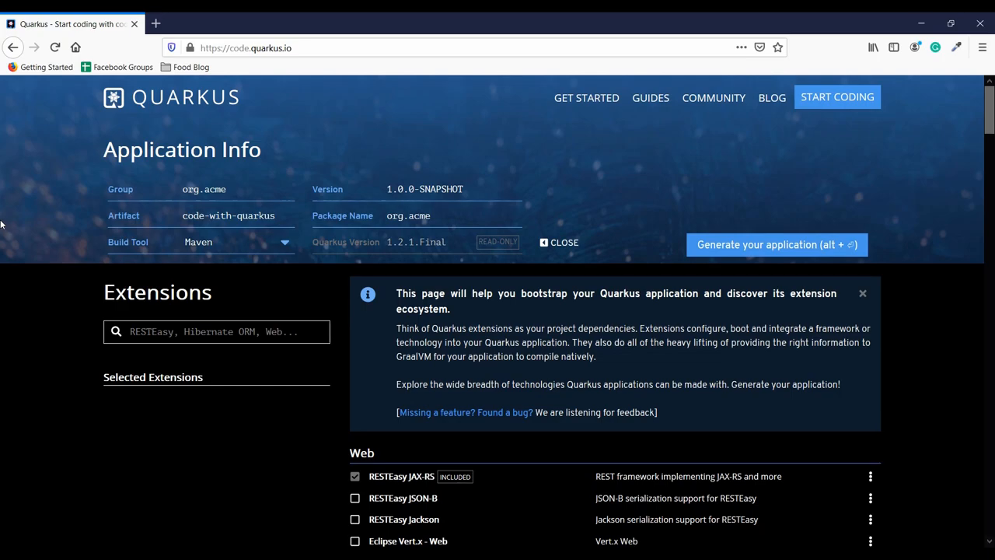
Set group com.jhooq, artifact hello-world and Gradle (Preview) as the build tool.
left_click(227, 189)
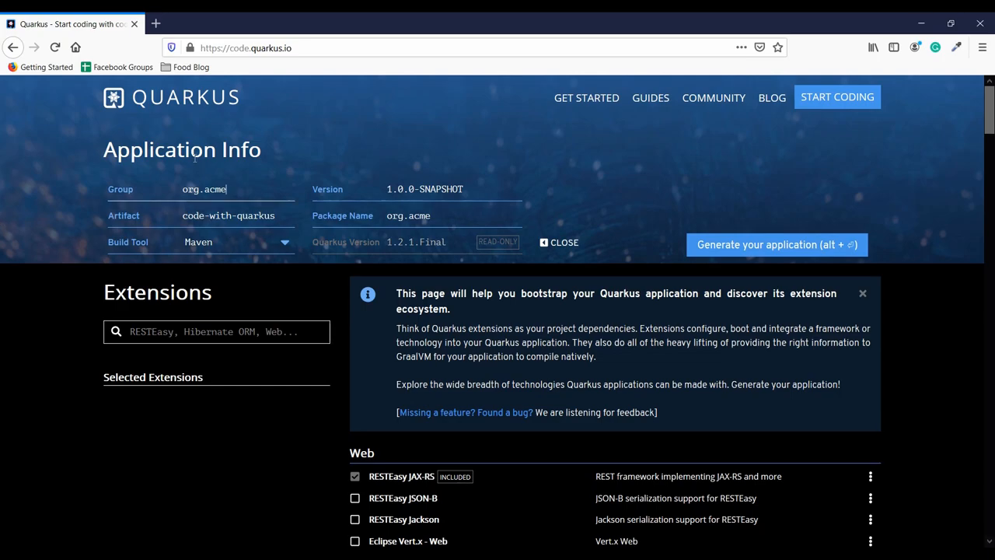
type("com.jhooq")
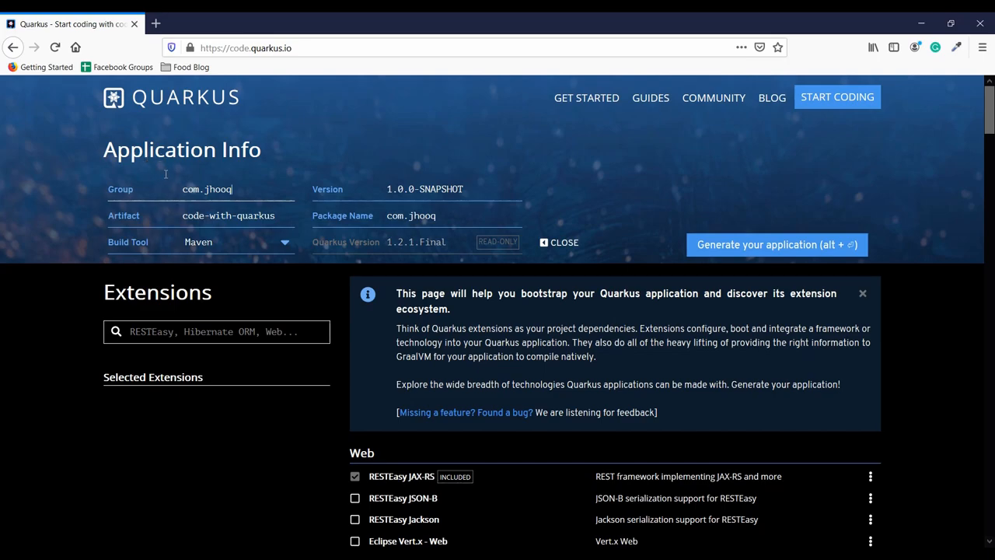
double_click(227, 216)
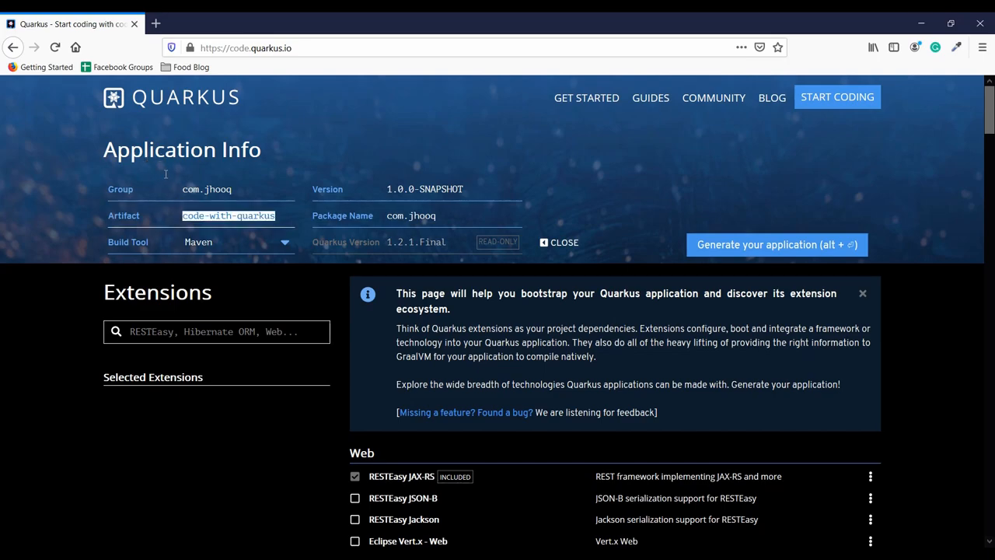
type("hello-world")
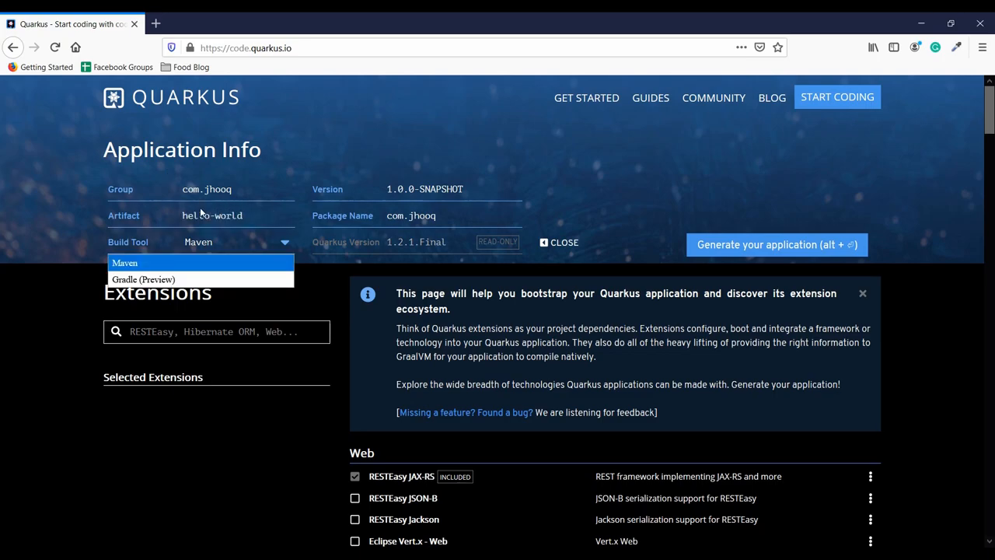
left_click(143, 279)
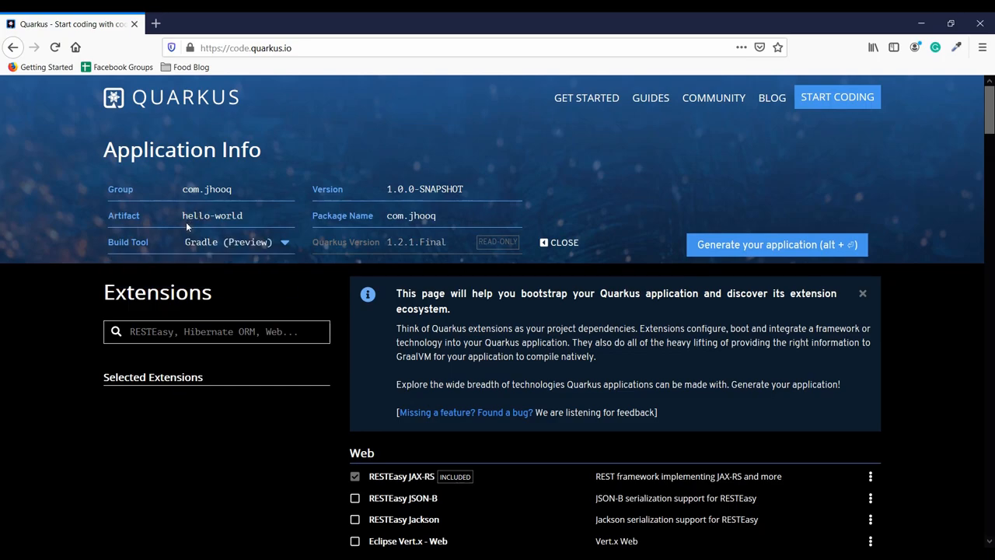
mouse_move(490, 230)
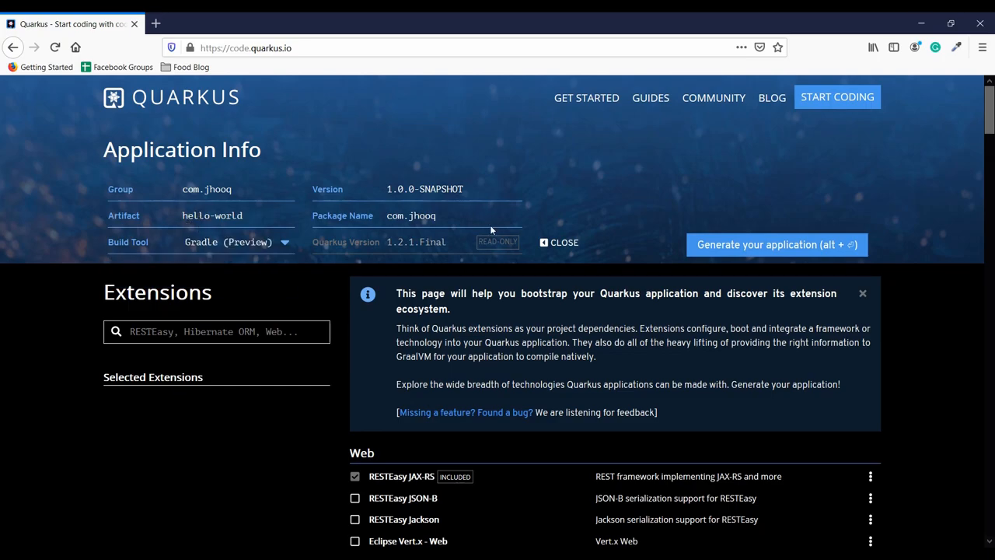
mouse_move(632, 204)
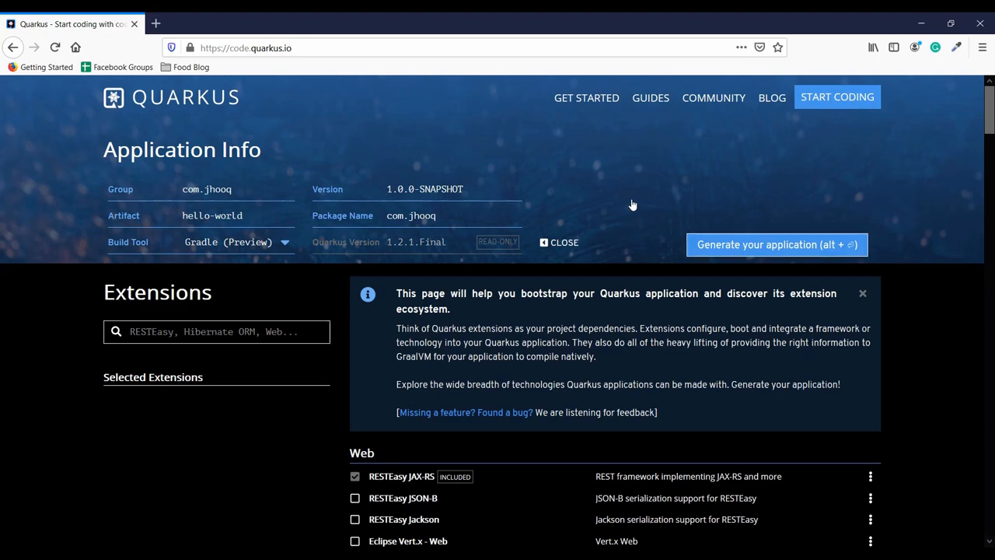
mouse_move(629, 203)
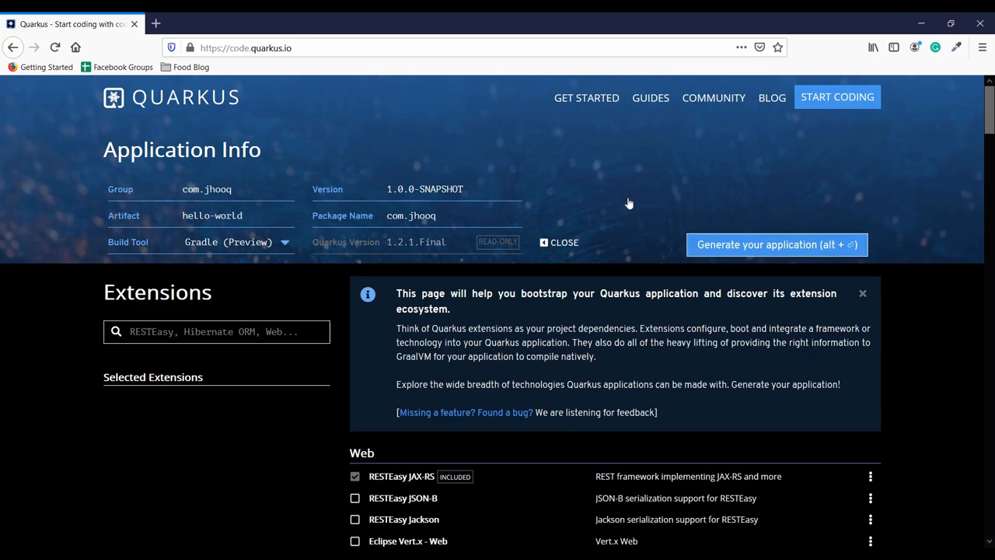
Generate the application and save hello-world.zip to disk.
left_click(776, 244)
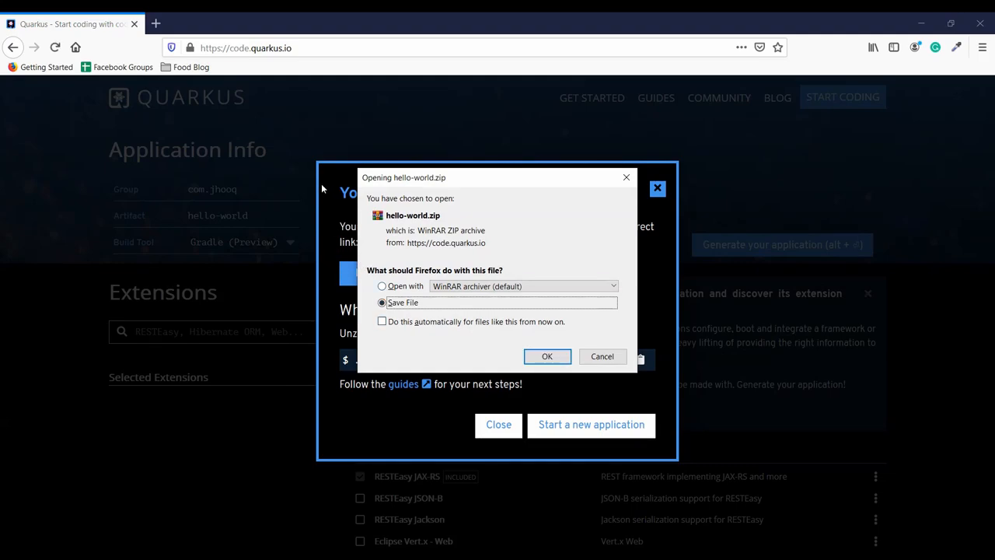
mouse_move(353, 184)
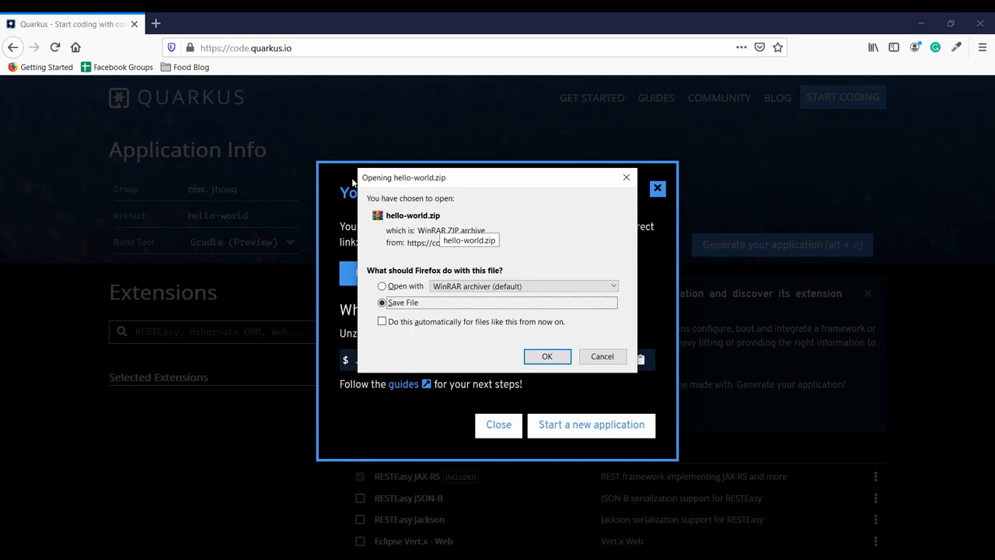
left_click(546, 356)
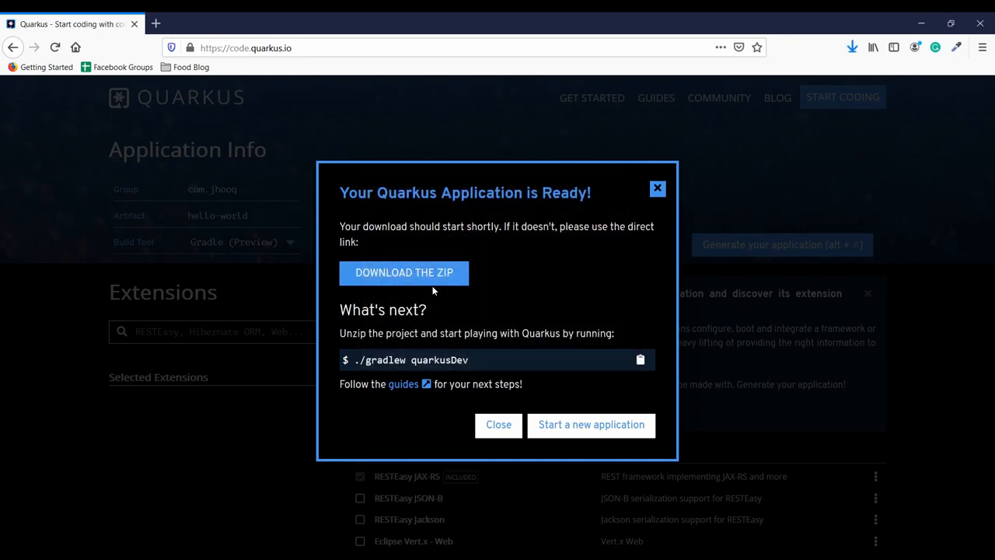
left_click(403, 272)
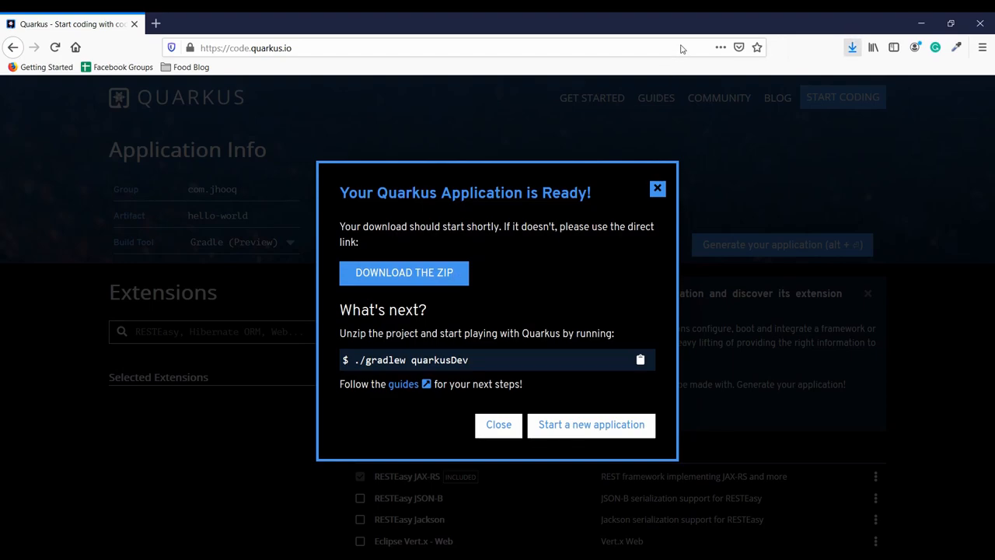
left_click(852, 48)
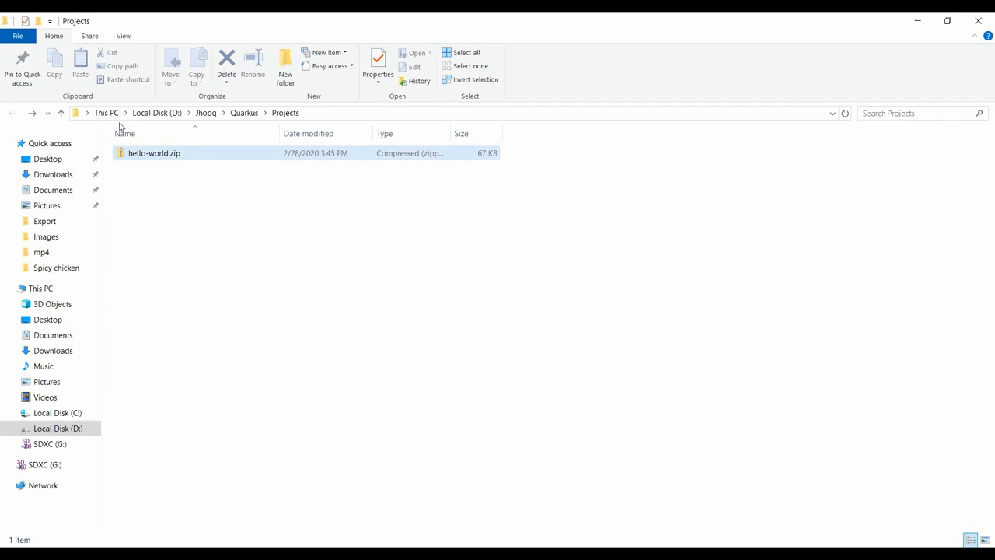
Extract hello-world.zip into a hello-world folder in Projects.
right_click(153, 152)
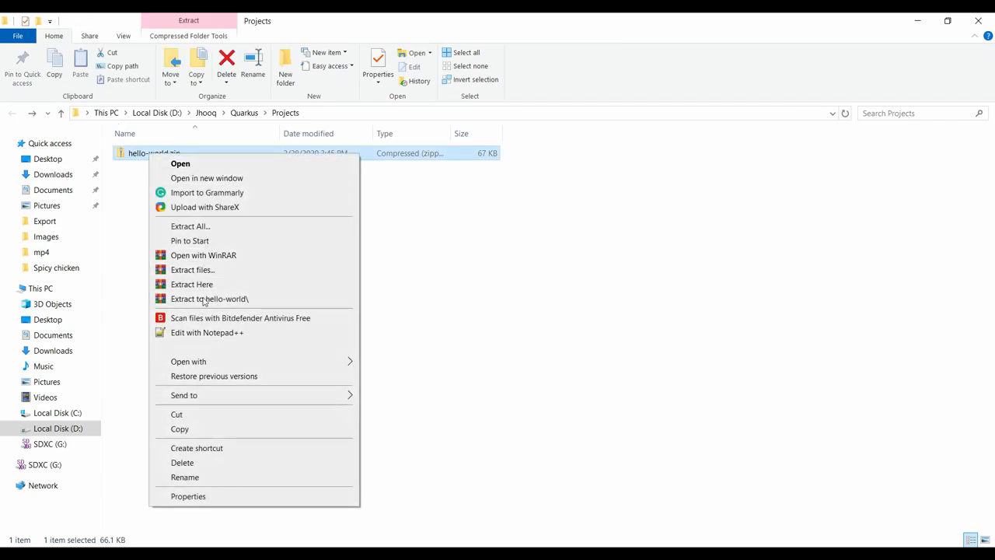
left_click(192, 284)
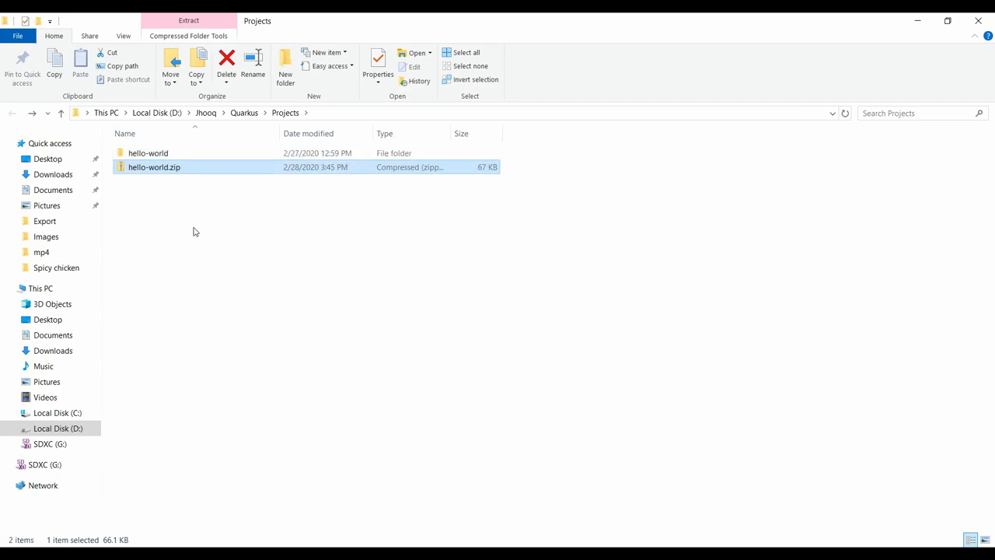
mouse_move(425, 464)
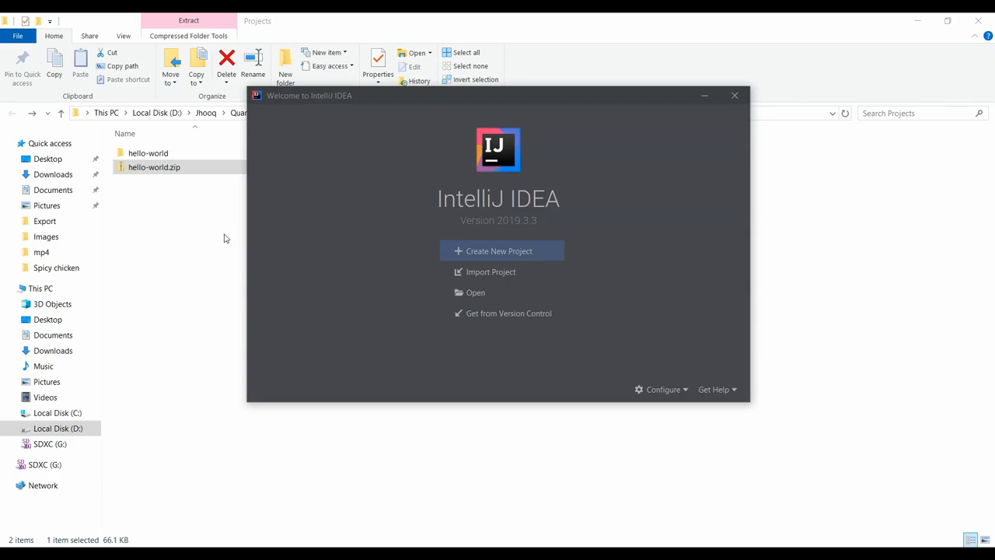
mouse_move(140, 156)
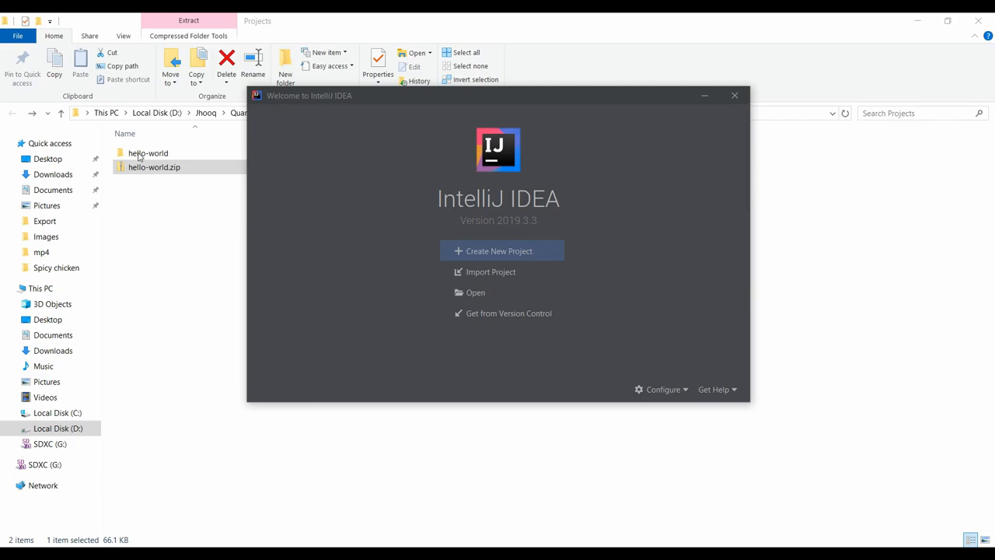
mouse_move(419, 243)
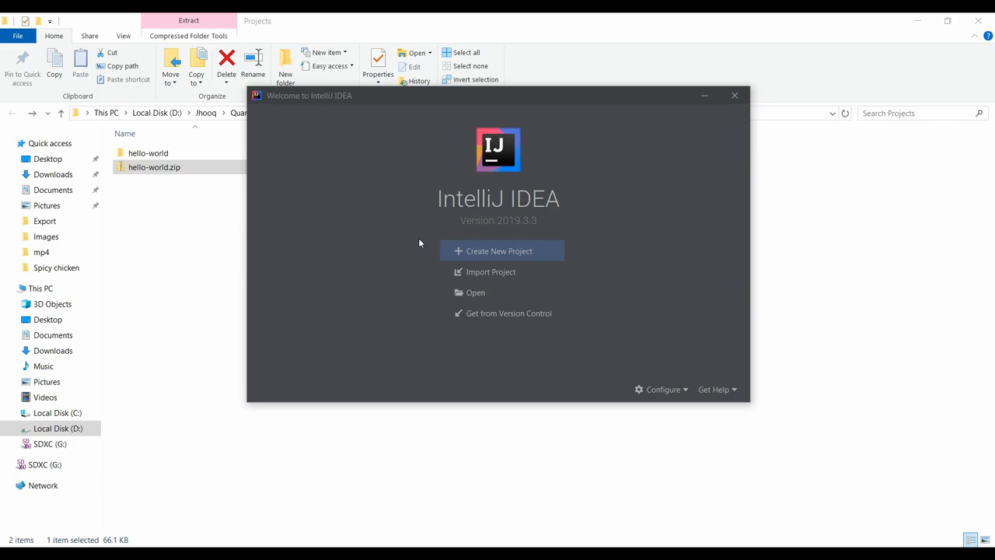
mouse_move(397, 228)
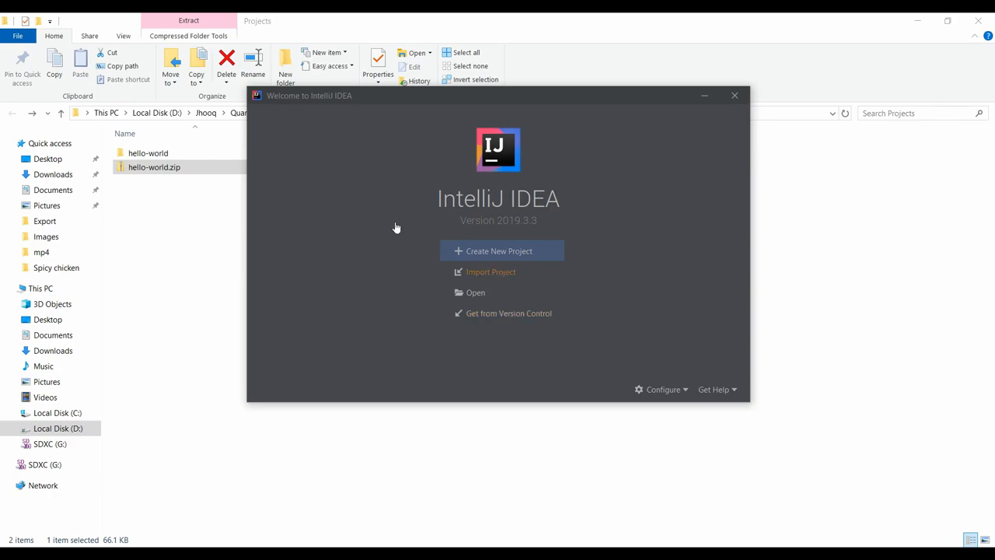
Choose D:\Jhooq\Quarkus\Projects\hello-world as the existing project to import.
left_click(491, 272)
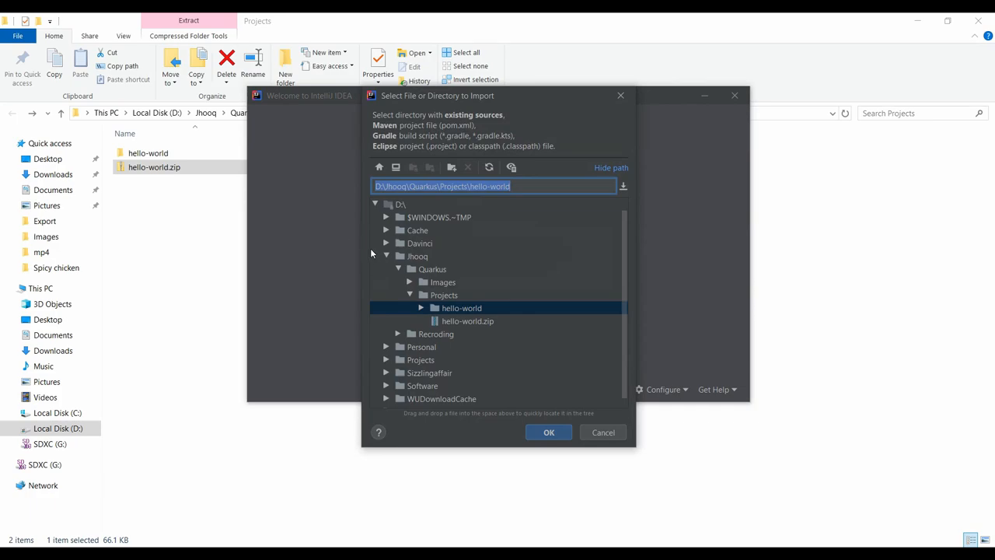
left_click(461, 307)
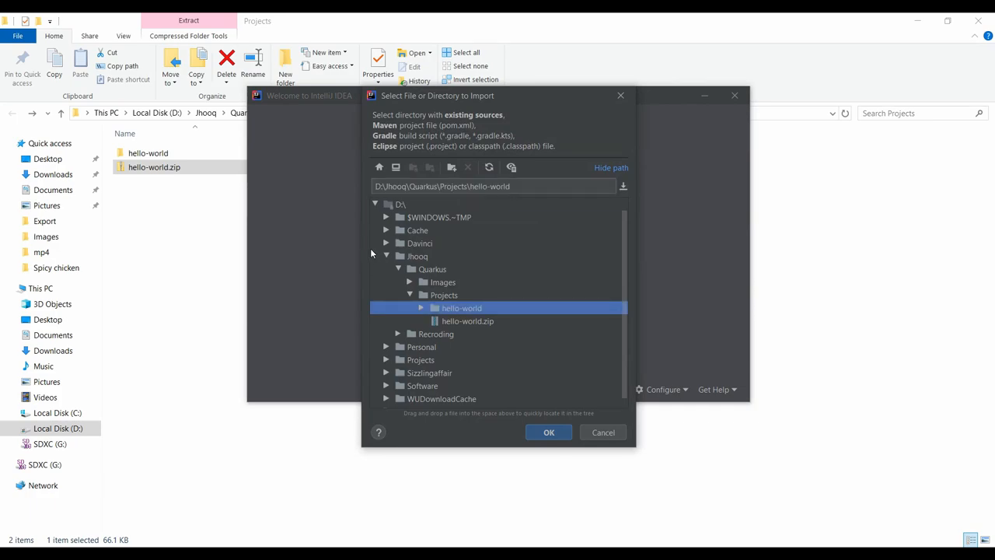
mouse_move(360, 254)
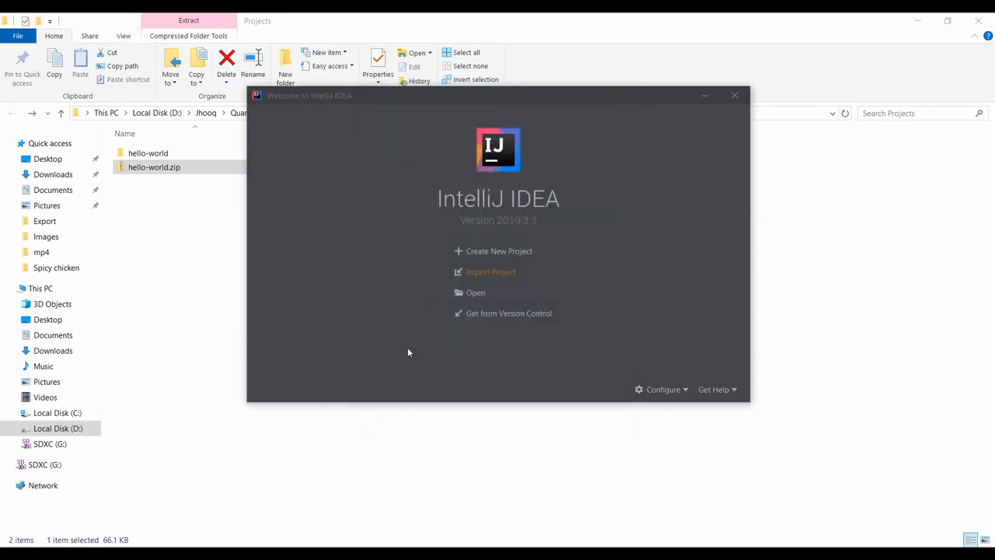
Import the hello-world folder from external model as a Gradle project.
left_click(491, 271)
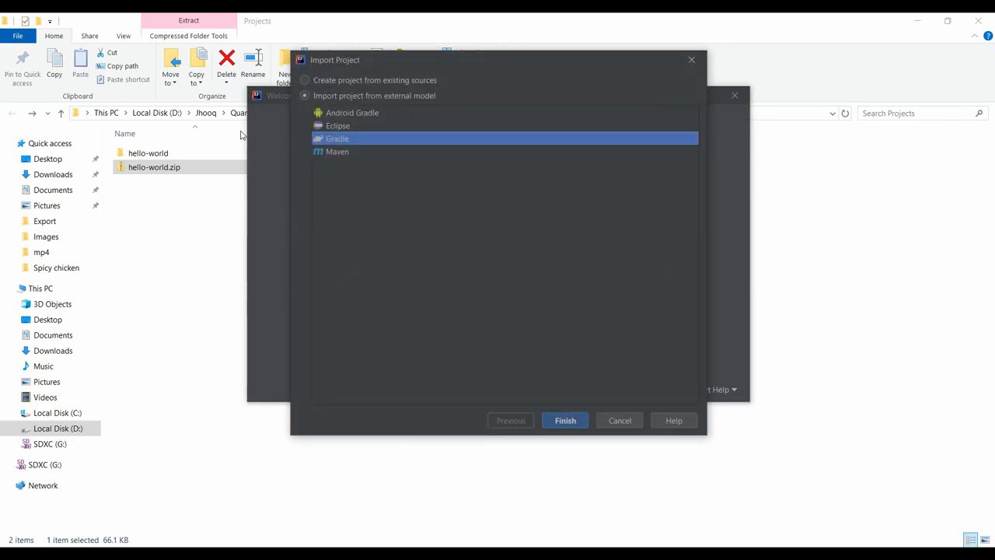
mouse_move(266, 122)
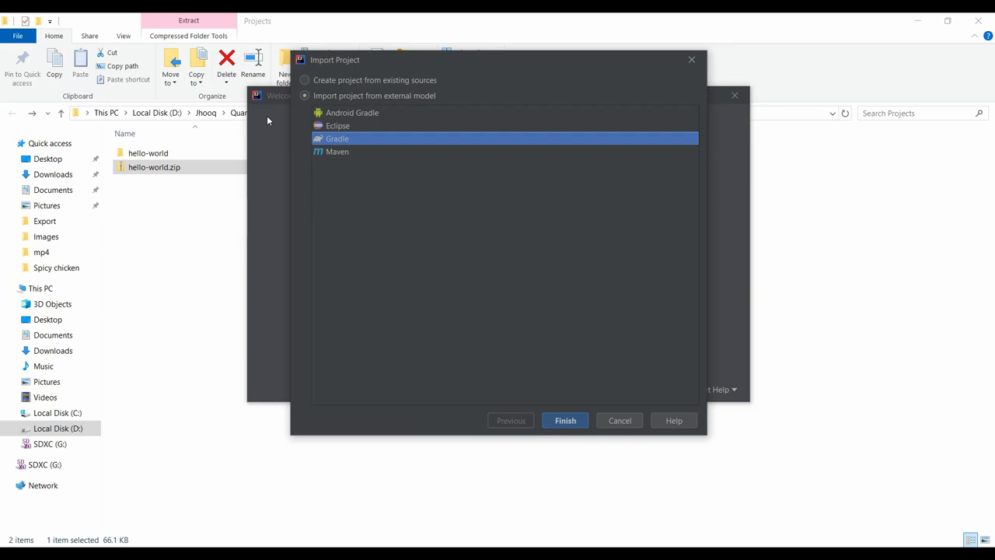
mouse_move(454, 341)
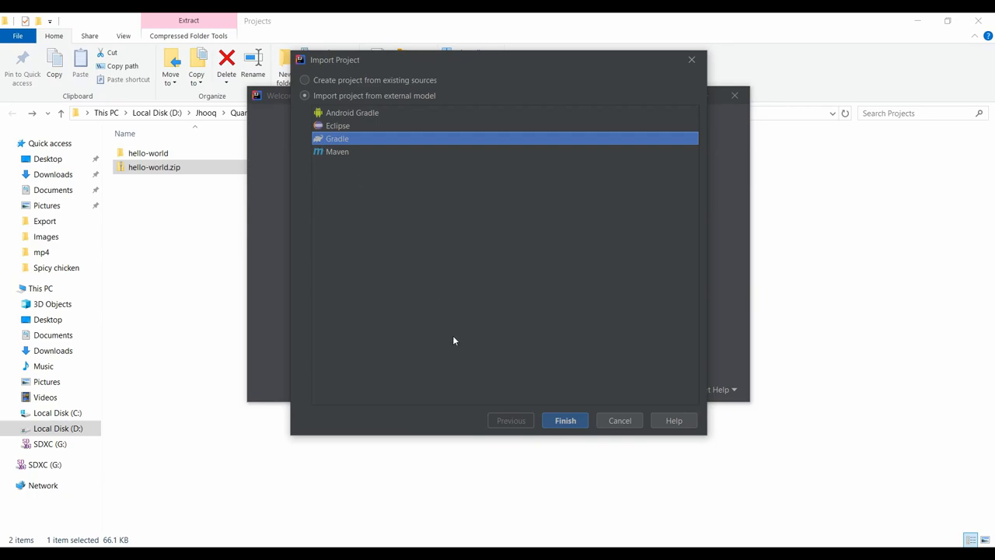
left_click(619, 419)
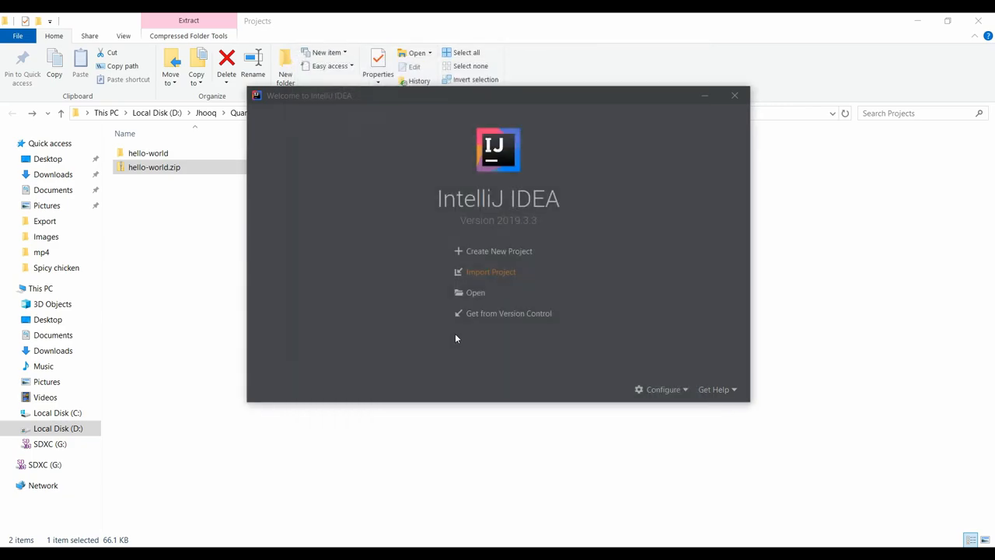
Confirm opening the imported hello-world project and let Gradle sync.
left_click(491, 271)
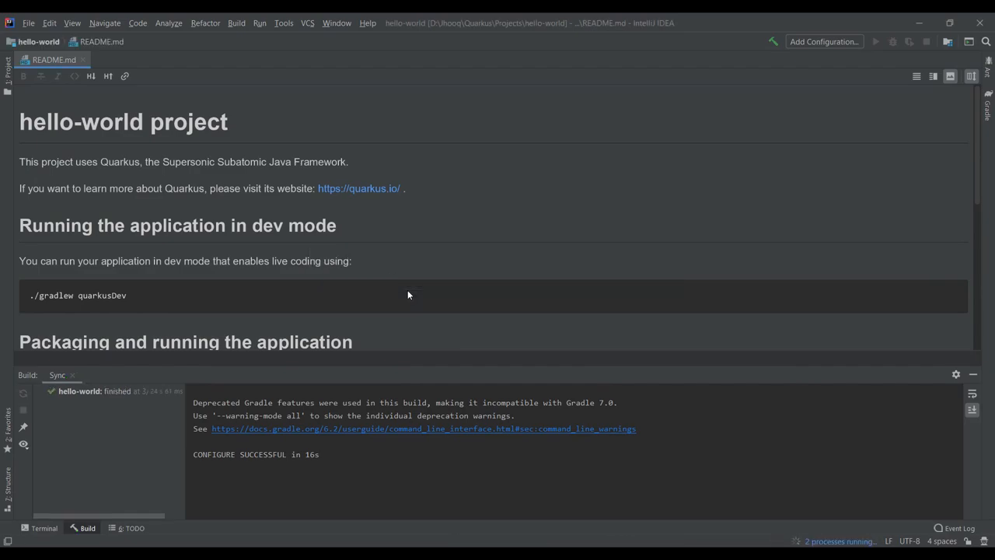
mouse_move(332, 387)
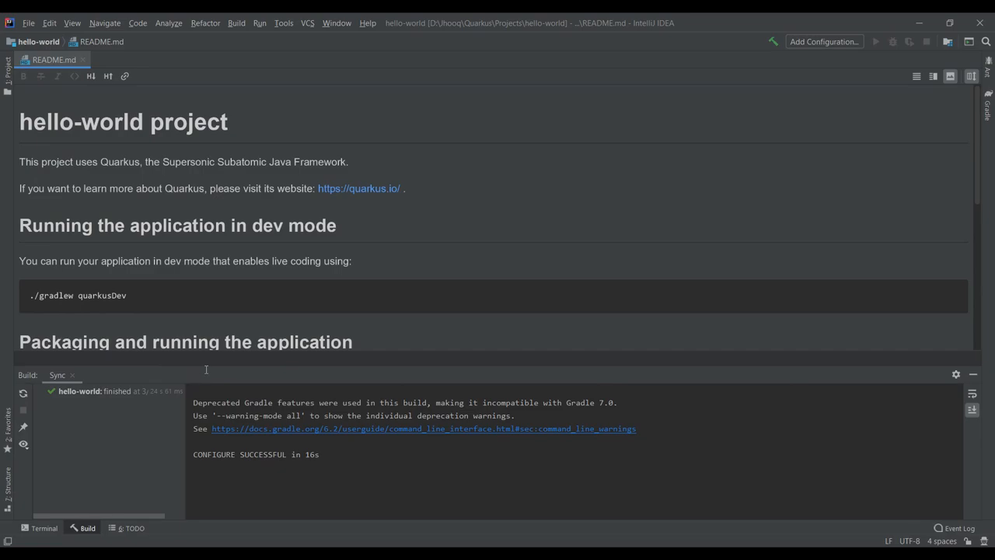
mouse_move(256, 371)
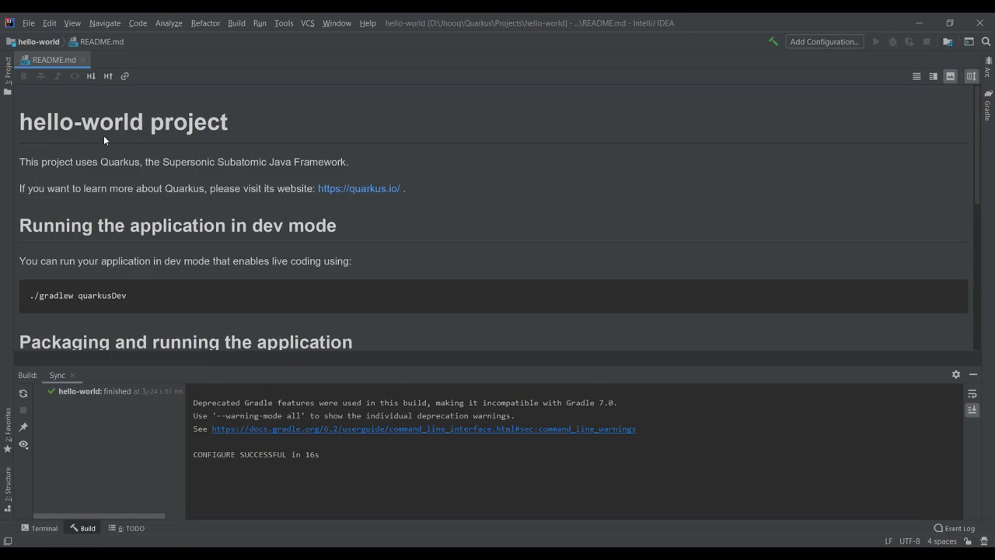
mouse_move(53, 59)
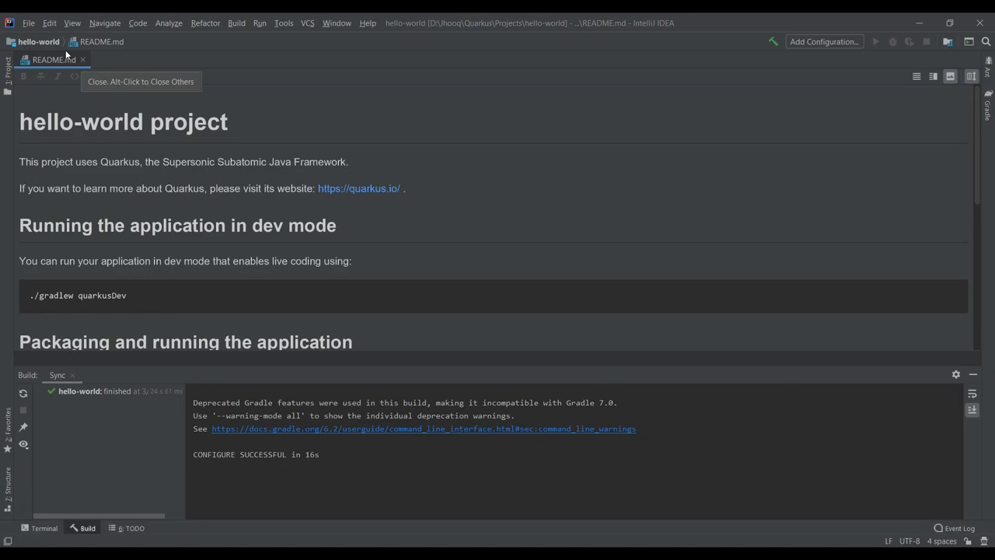
Close README.md and open ExampleResource.java from src/main/java/com.jhooq.
left_click(82, 59)
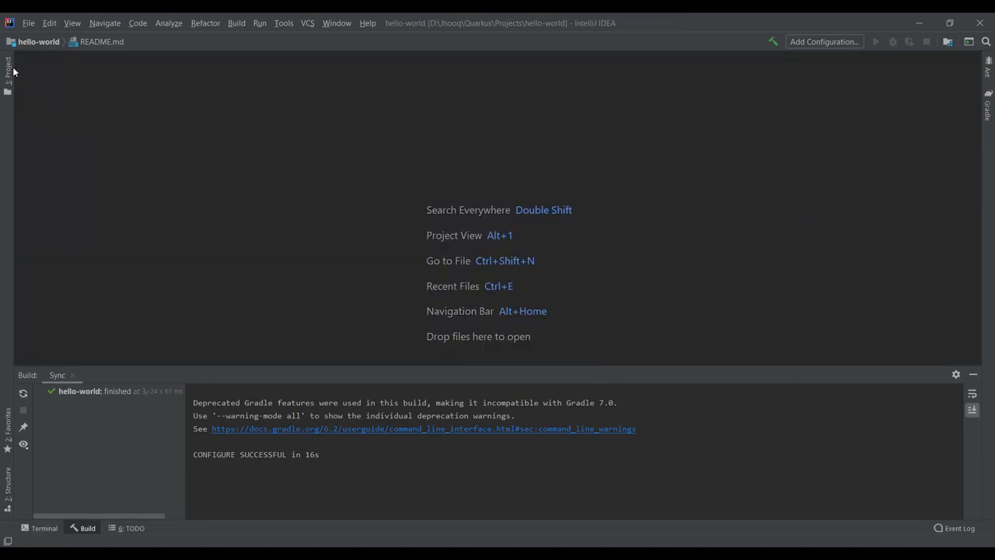
left_click(8, 66)
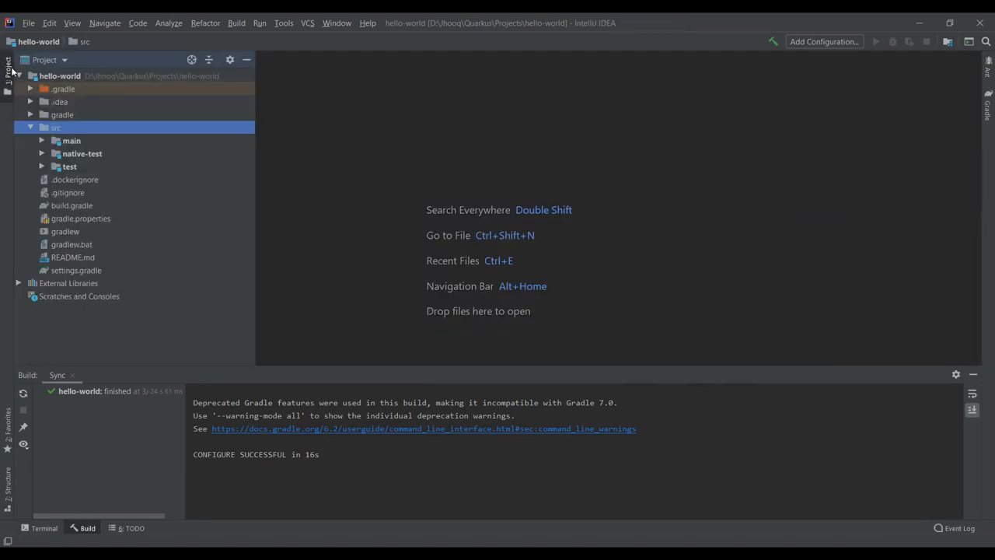
left_click(70, 141)
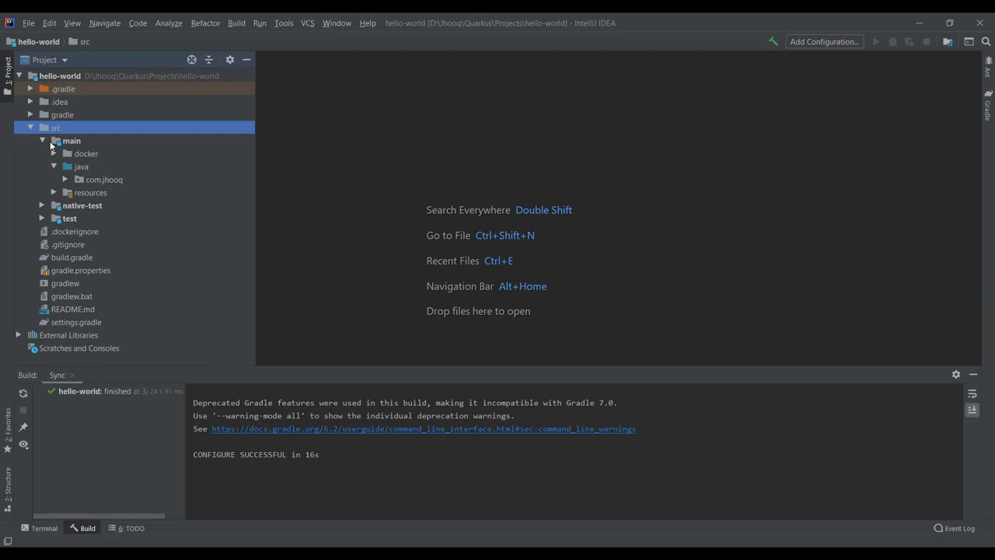
left_click(105, 179)
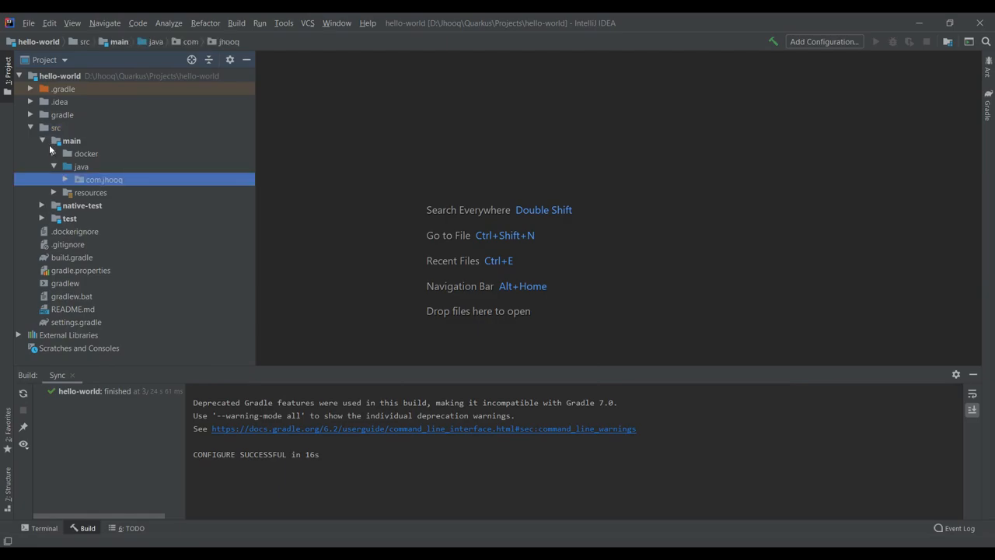
left_click(104, 178)
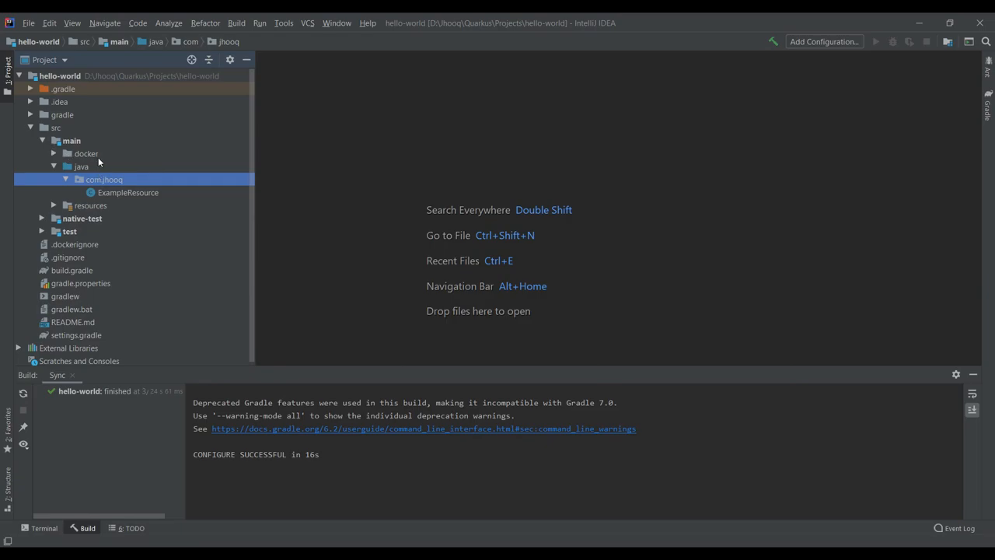
double_click(128, 192)
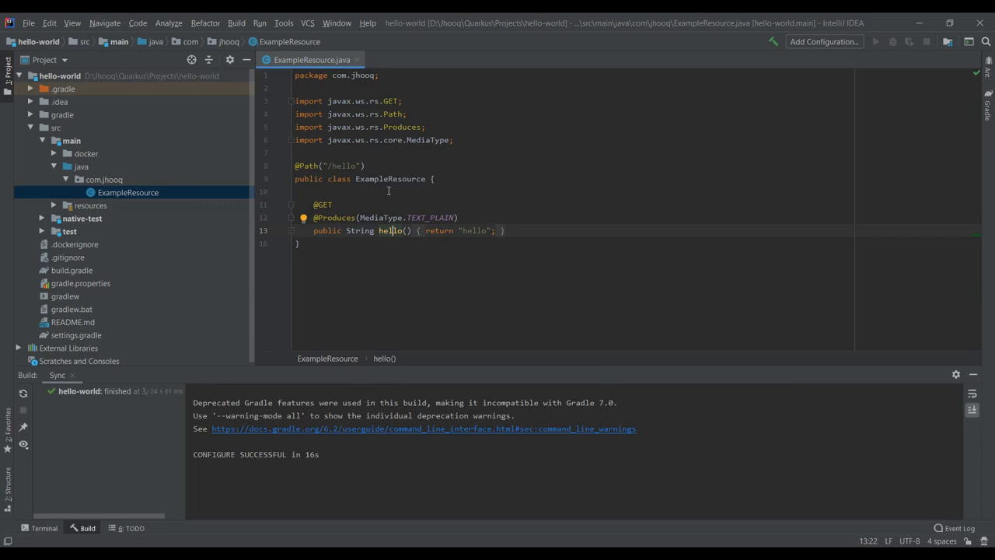
mouse_move(783, 103)
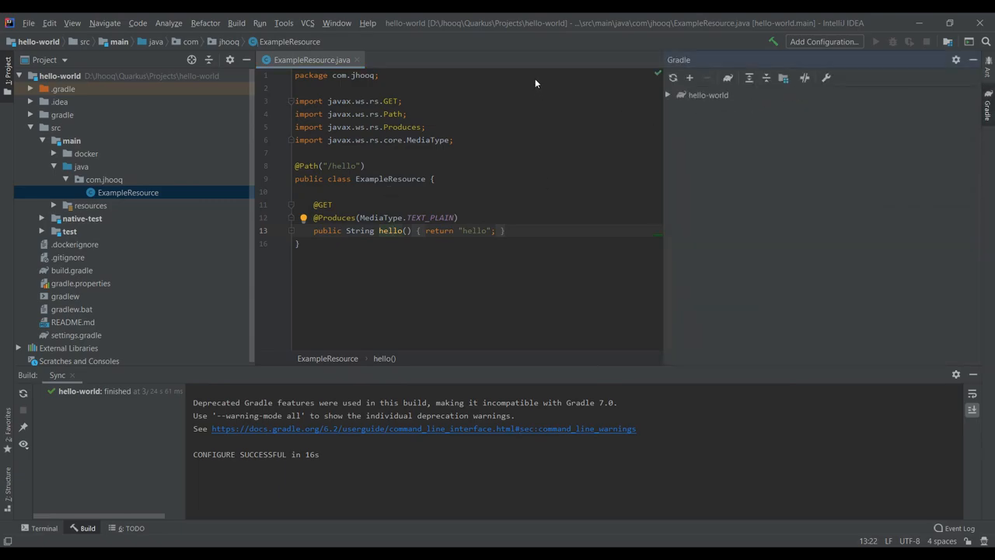
Expand the hello-world Gradle tasks, showing the build and quarkus groups, and select quarkusDev.
left_click(667, 94)
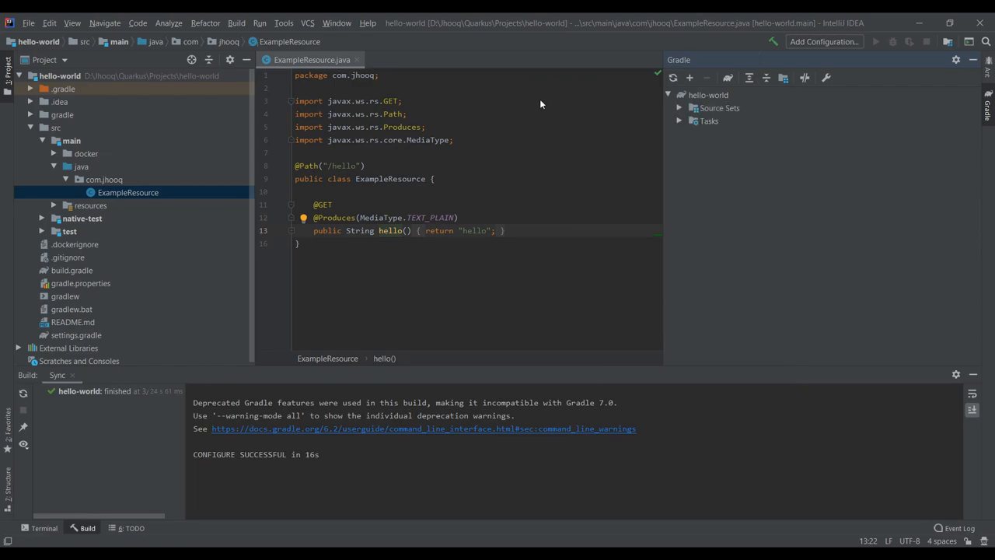
left_click(679, 121)
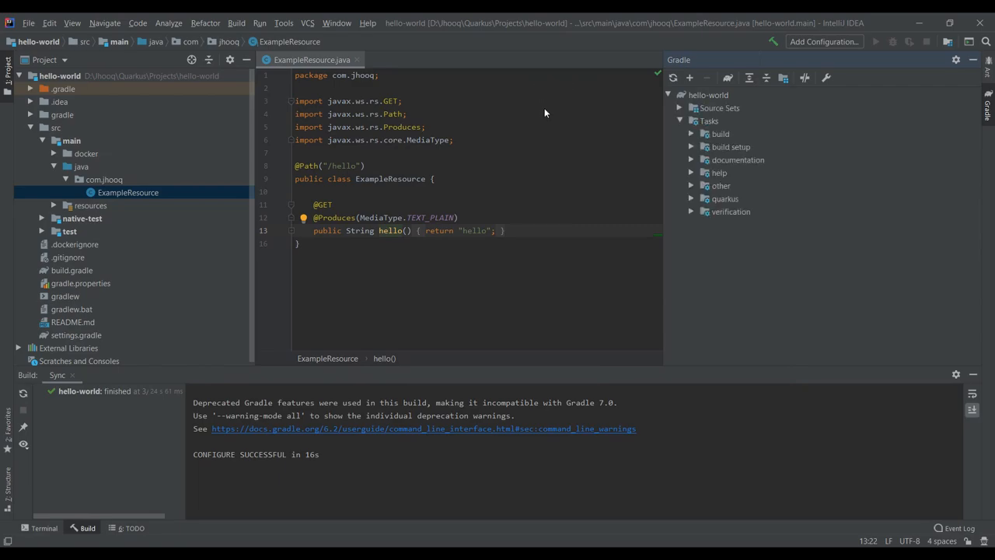
mouse_move(140, 154)
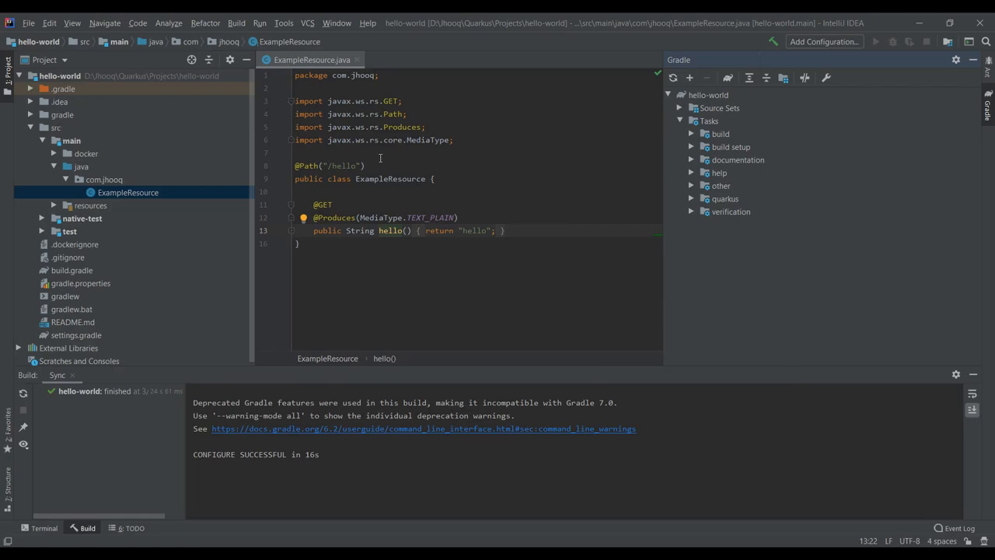
left_click(691, 133)
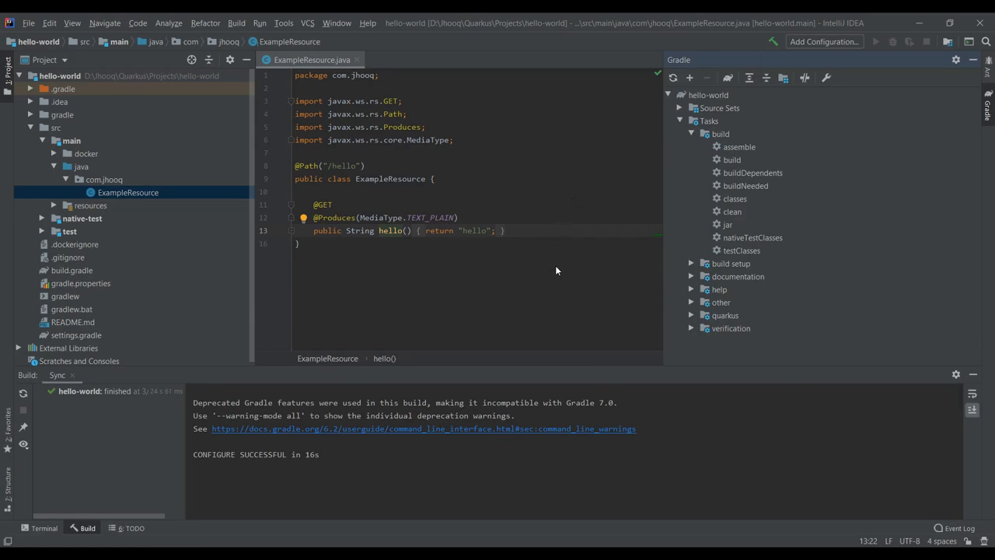
mouse_move(569, 262)
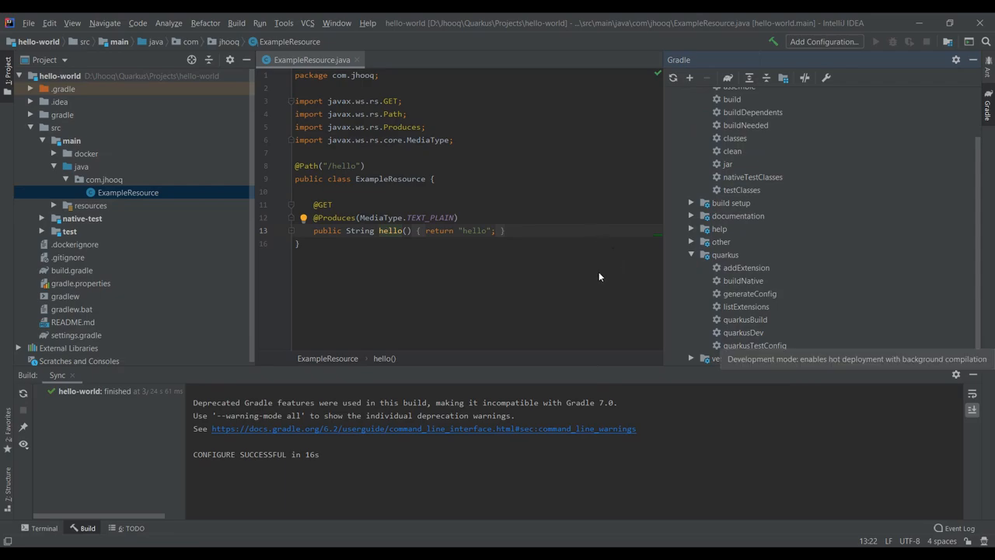
left_click(742, 332)
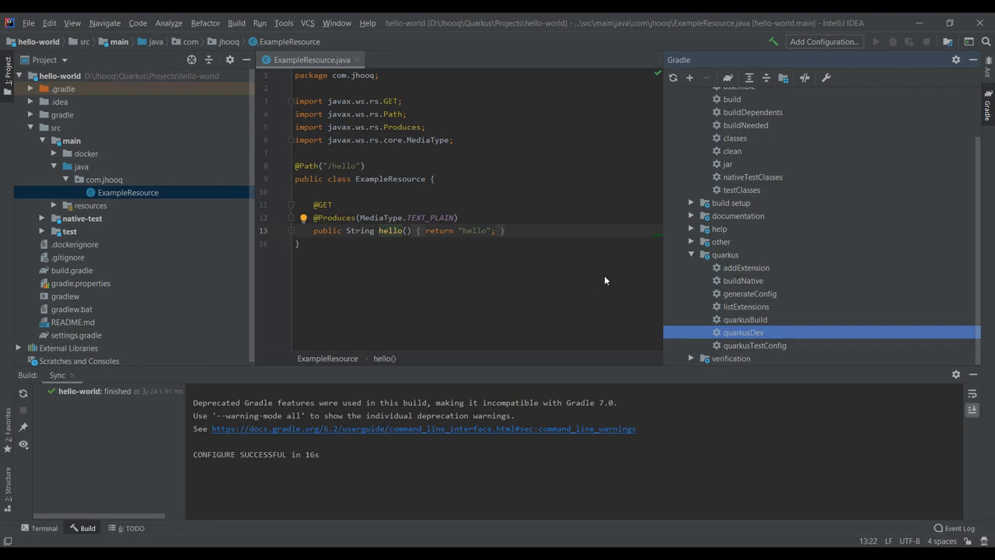
mouse_move(743, 332)
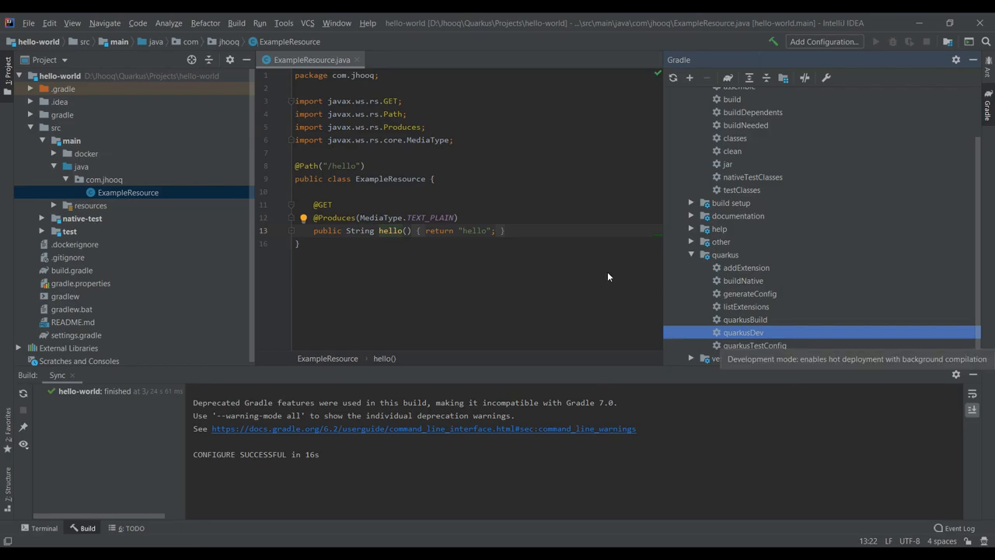
mouse_move(399, 198)
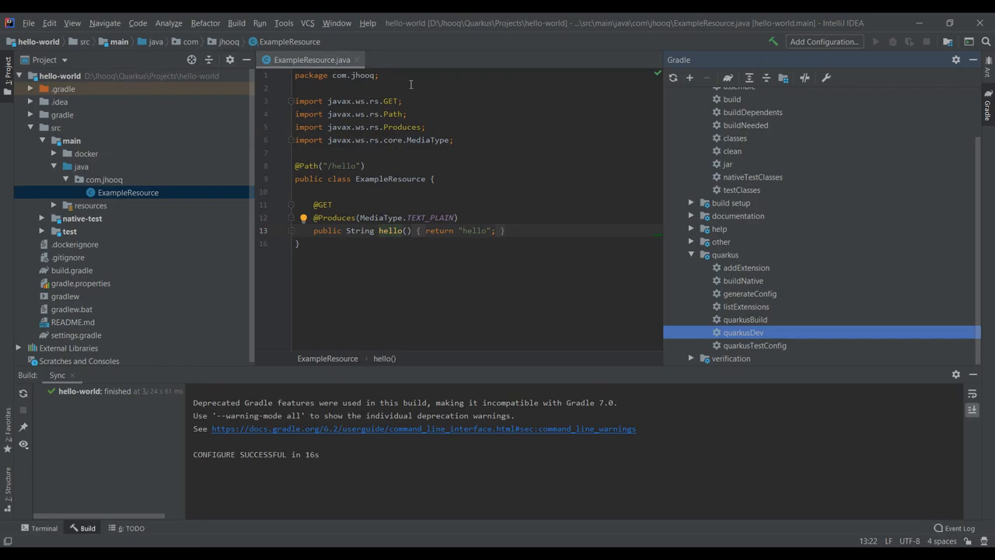
mouse_move(601, 138)
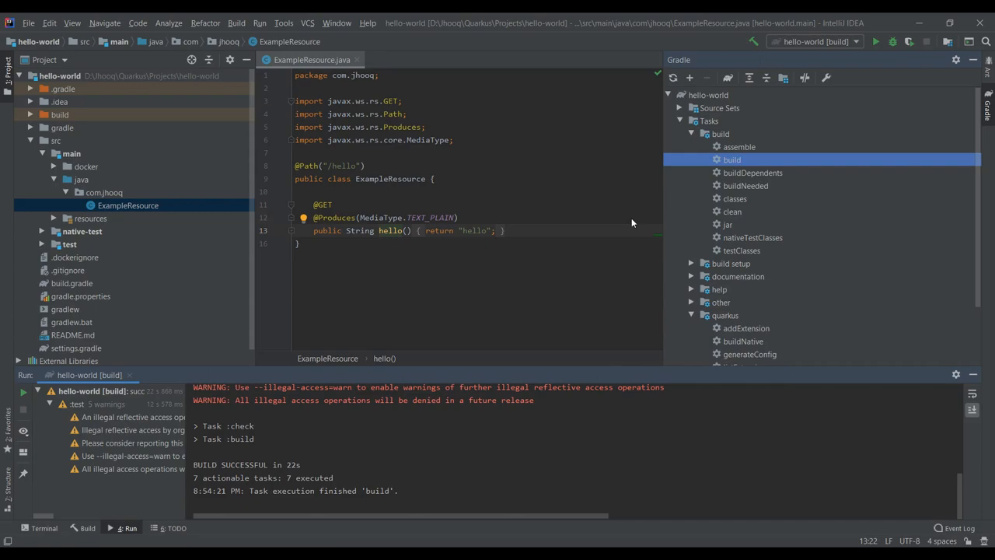
Launch the quarkusDev task so Quarkus starts in dev mode on port 8080.
scroll("down", 3)
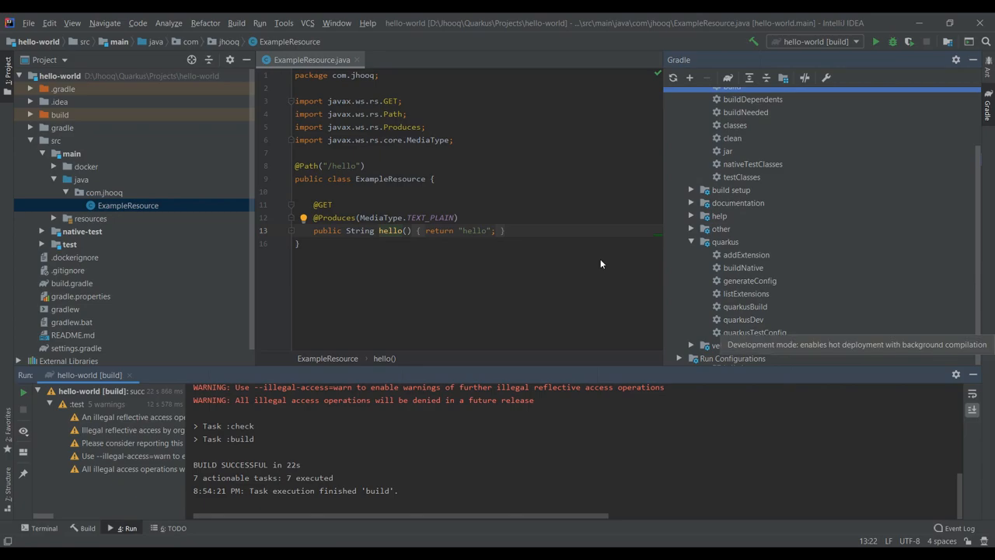
double_click(744, 319)
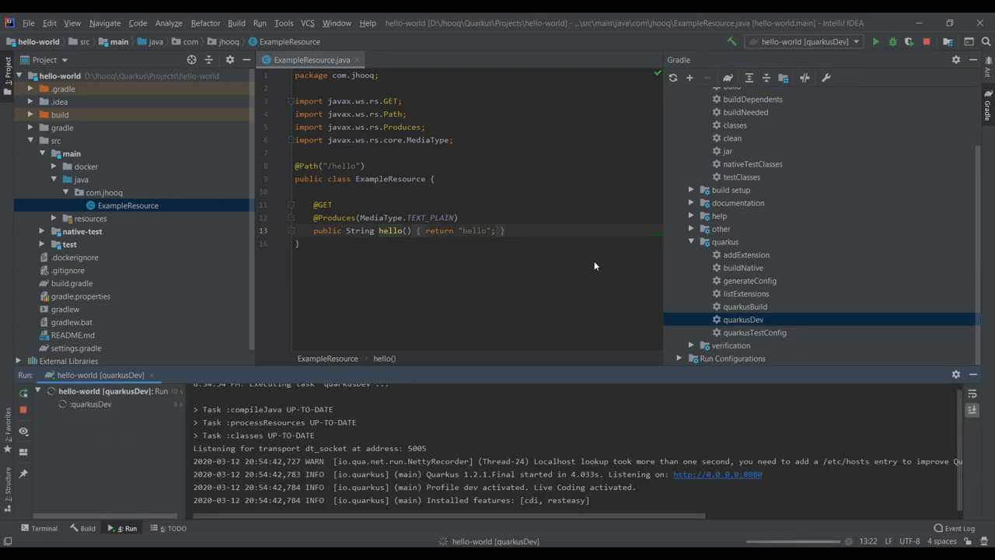
mouse_move(451, 291)
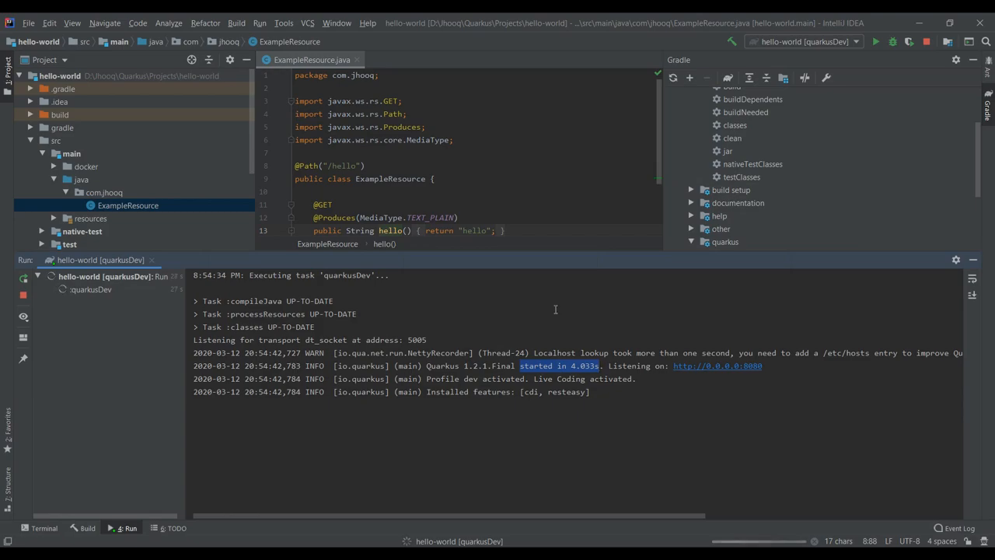
mouse_move(590, 300)
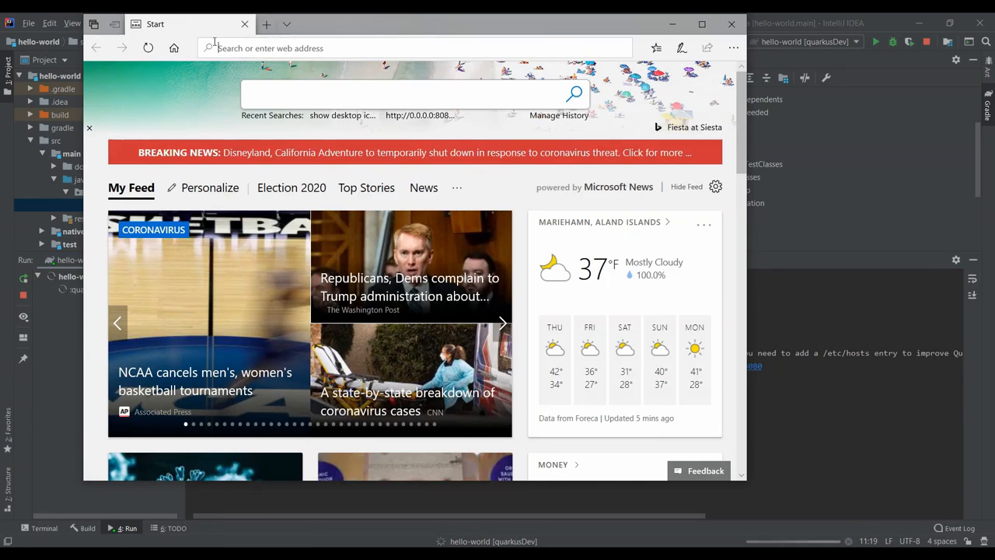
Load localhost:8080 in Edge, then head to the /hello endpoint.
type("localhost:8080/")
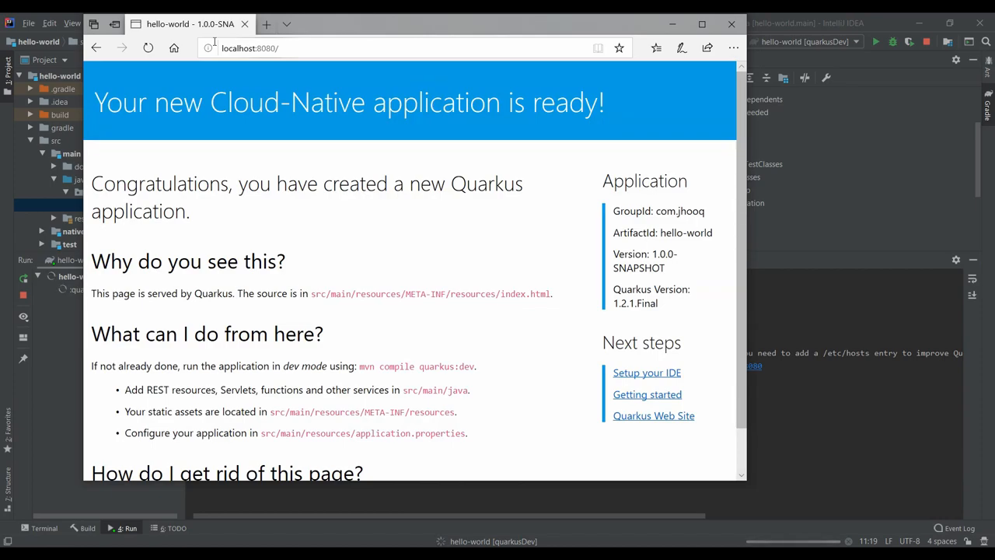
mouse_move(263, 157)
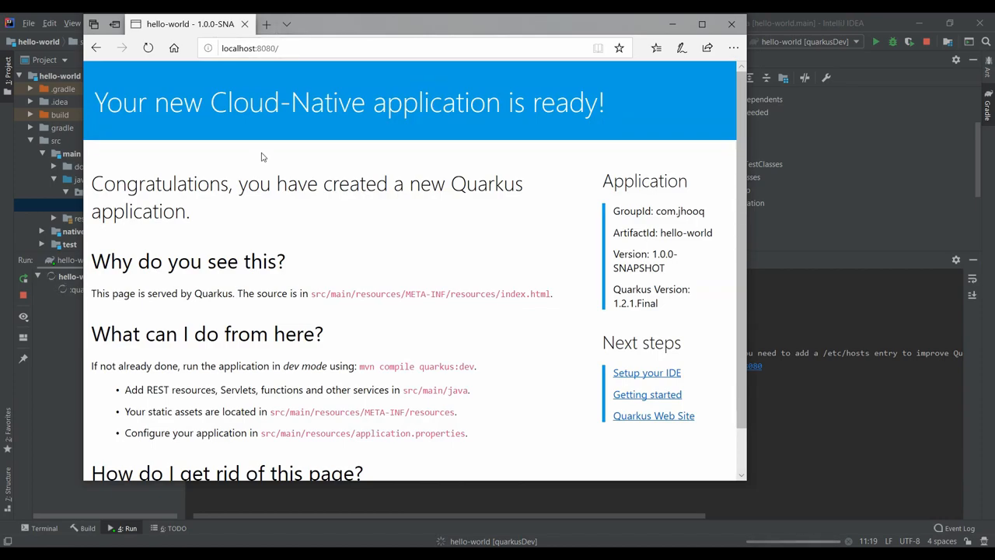
mouse_move(249, 194)
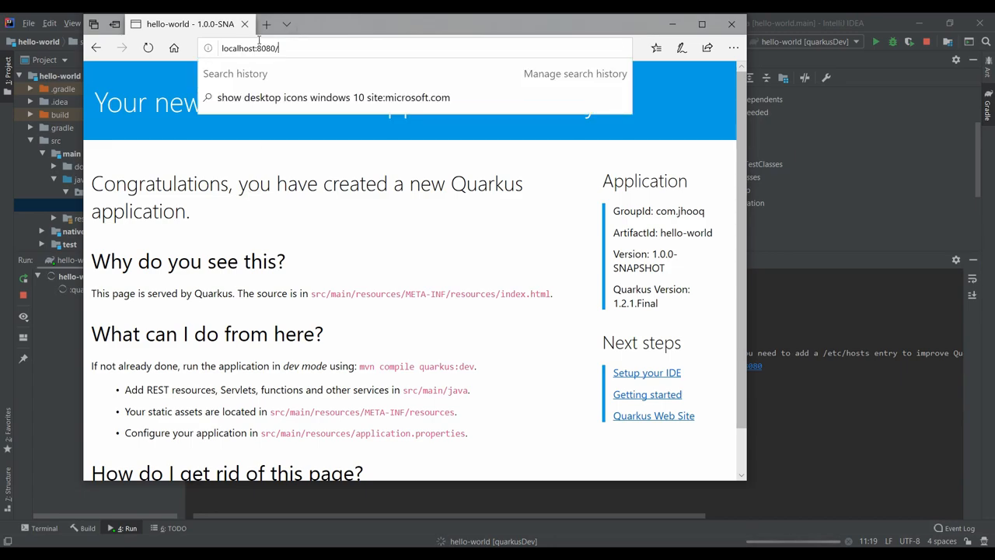
type("hell")
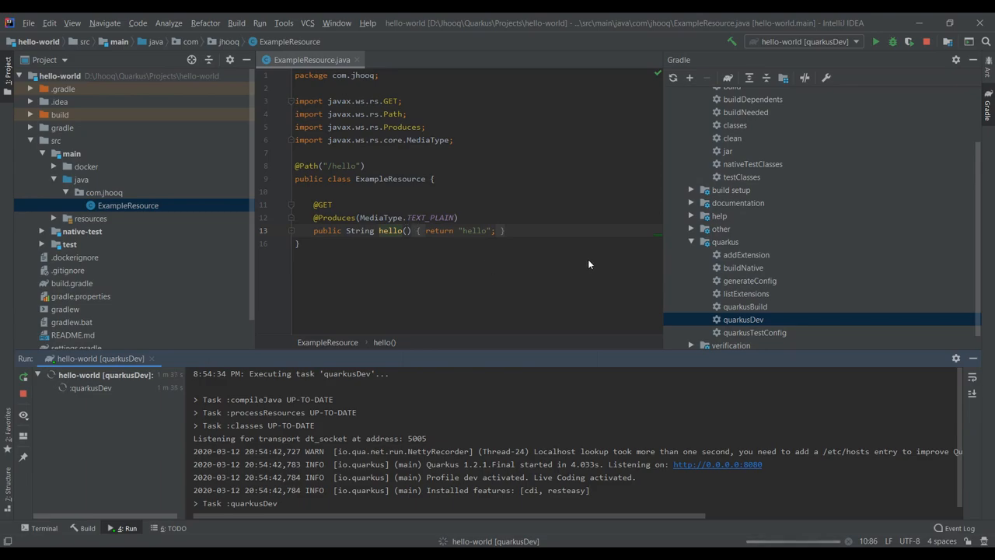
mouse_move(742, 319)
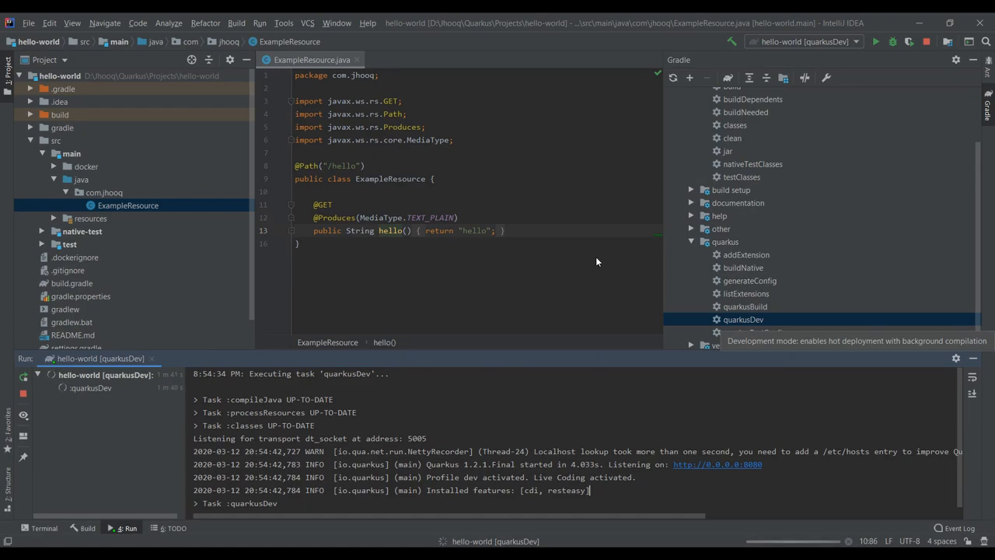
mouse_move(399, 235)
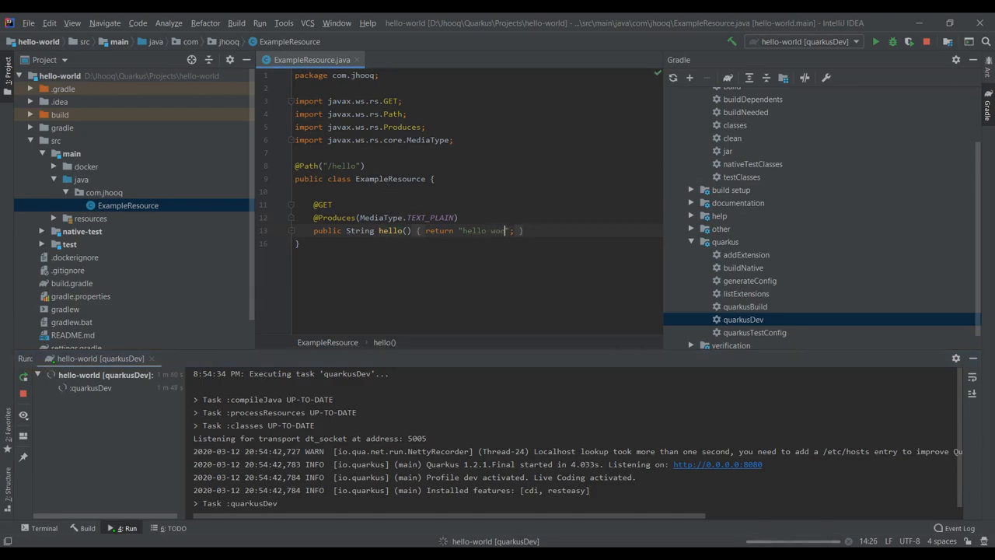
Edit the return string in ExampleResource.java to "hello world ! From Jhooq" and reload localhost:8080/hello.
type("world ! From Jh")
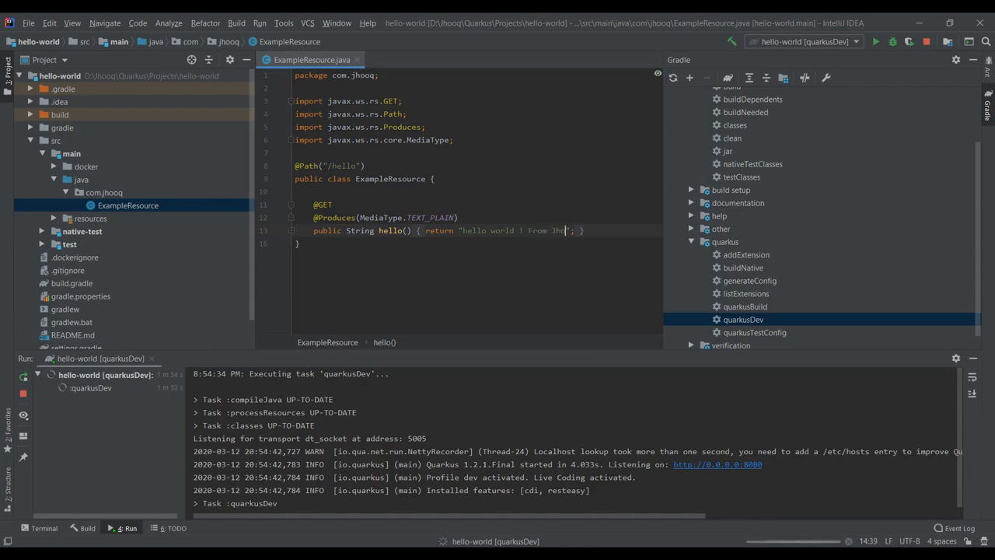
type("oq")
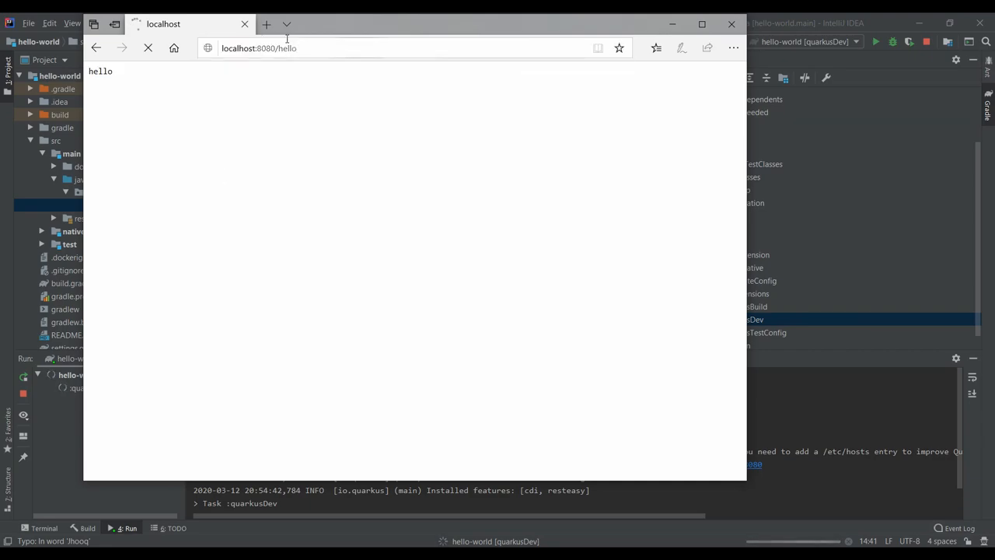
left_click(147, 47)
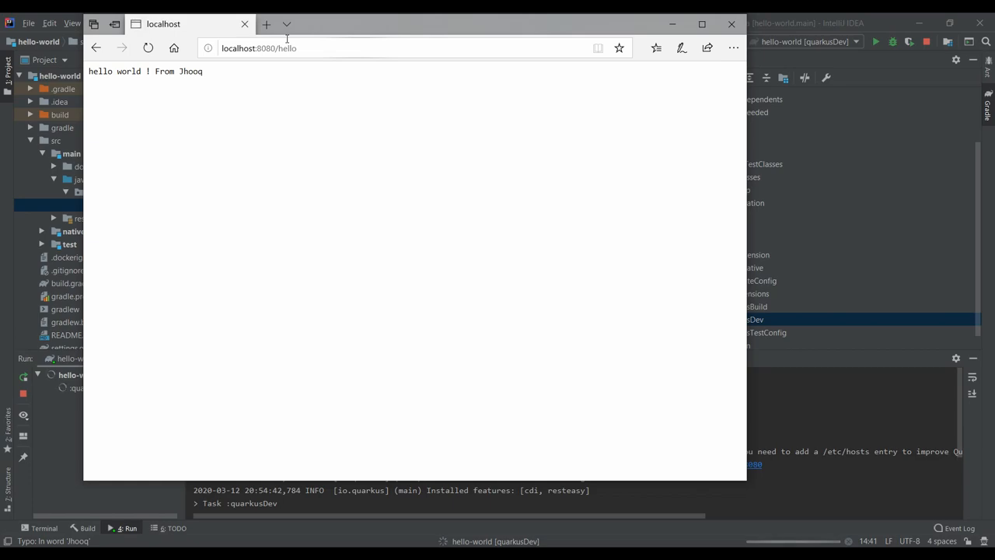
mouse_move(261, 98)
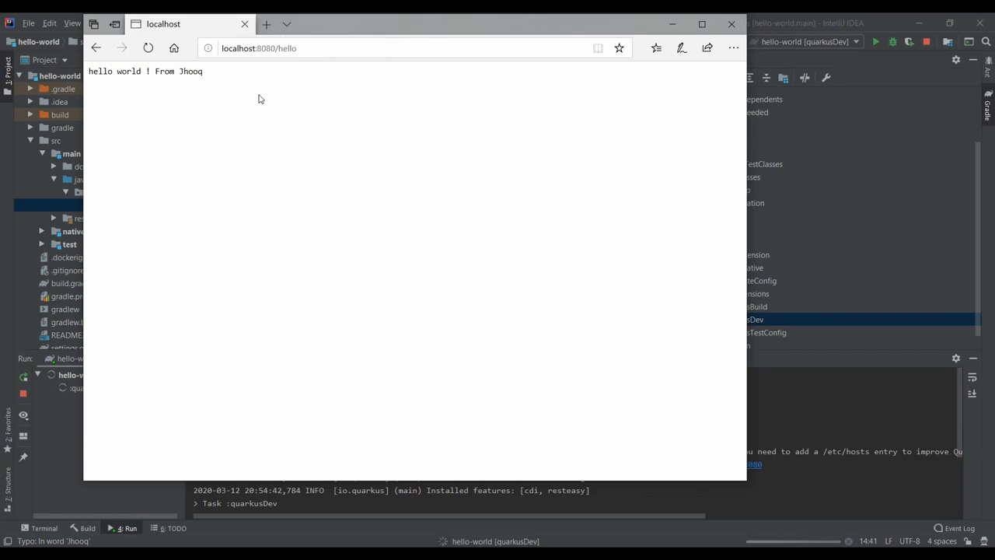